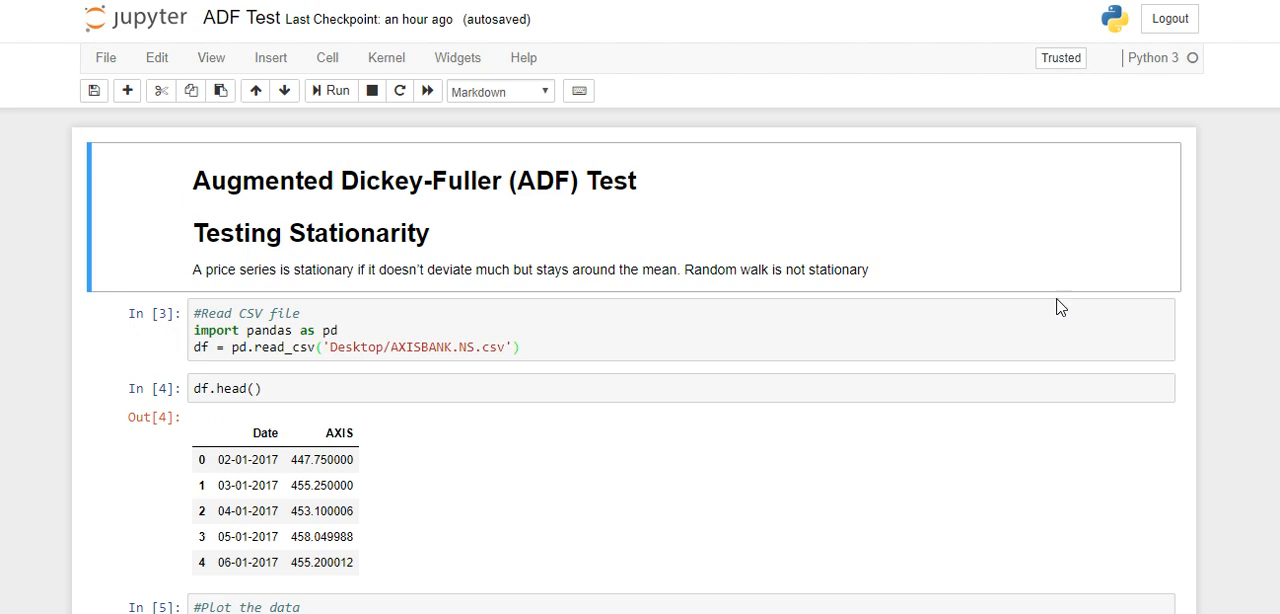
Step: Scroll through the notebook to show the ADF test cell with its Out[11] and Out[12] results
scroll("down", 3)
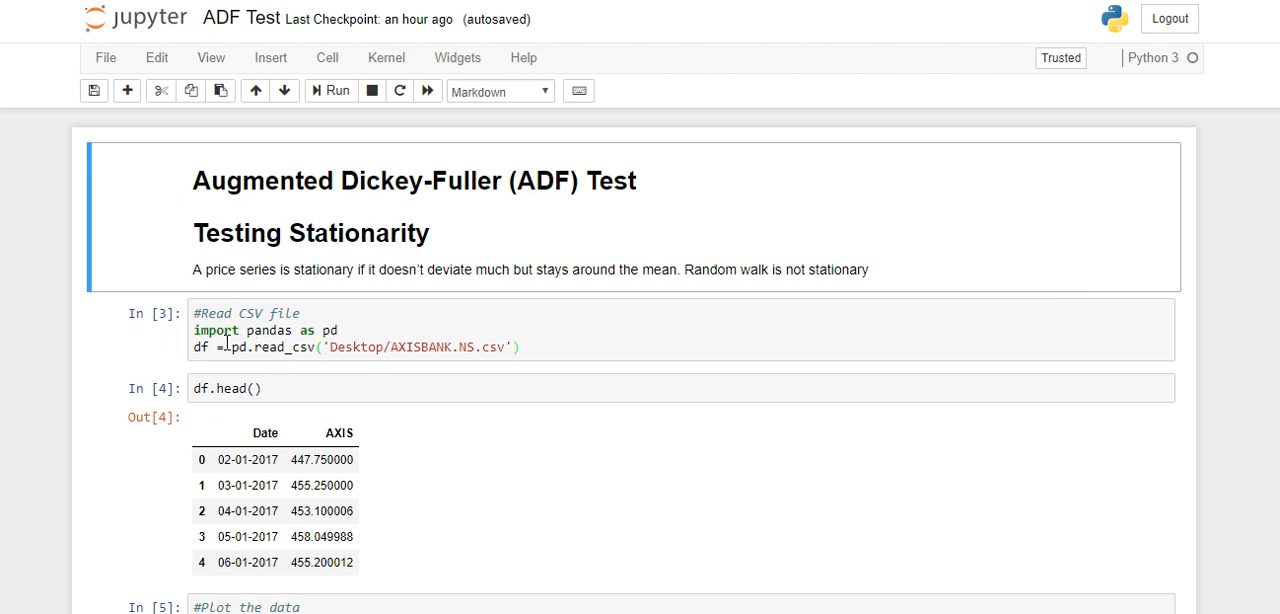
mouse_move(383, 353)
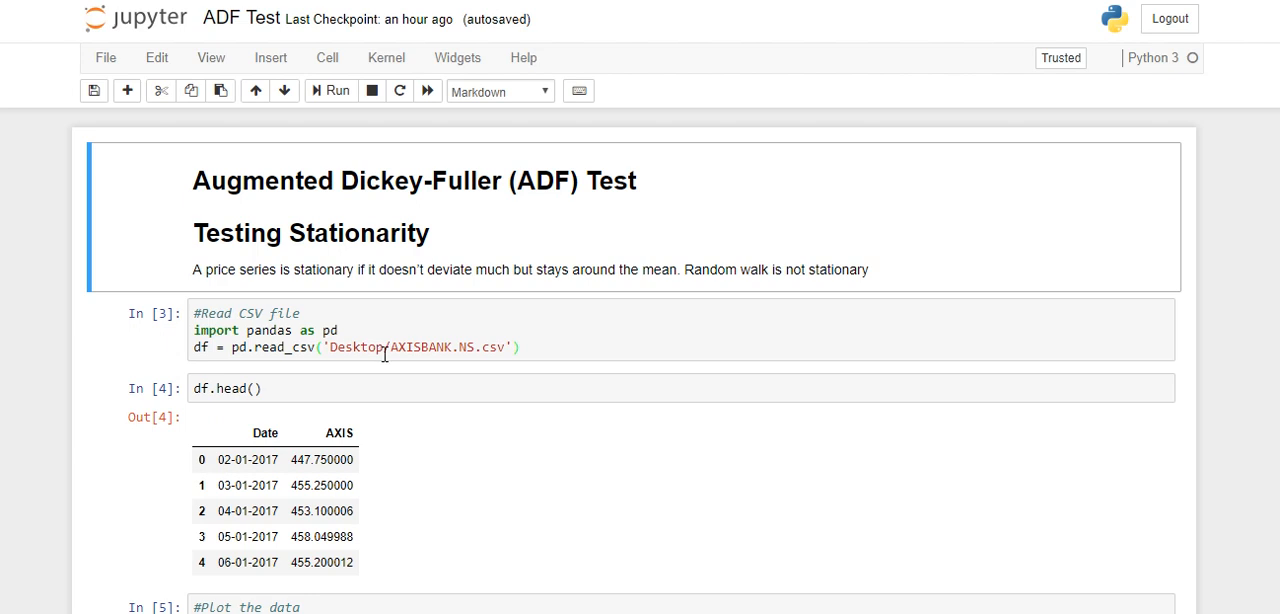
mouse_move(395, 362)
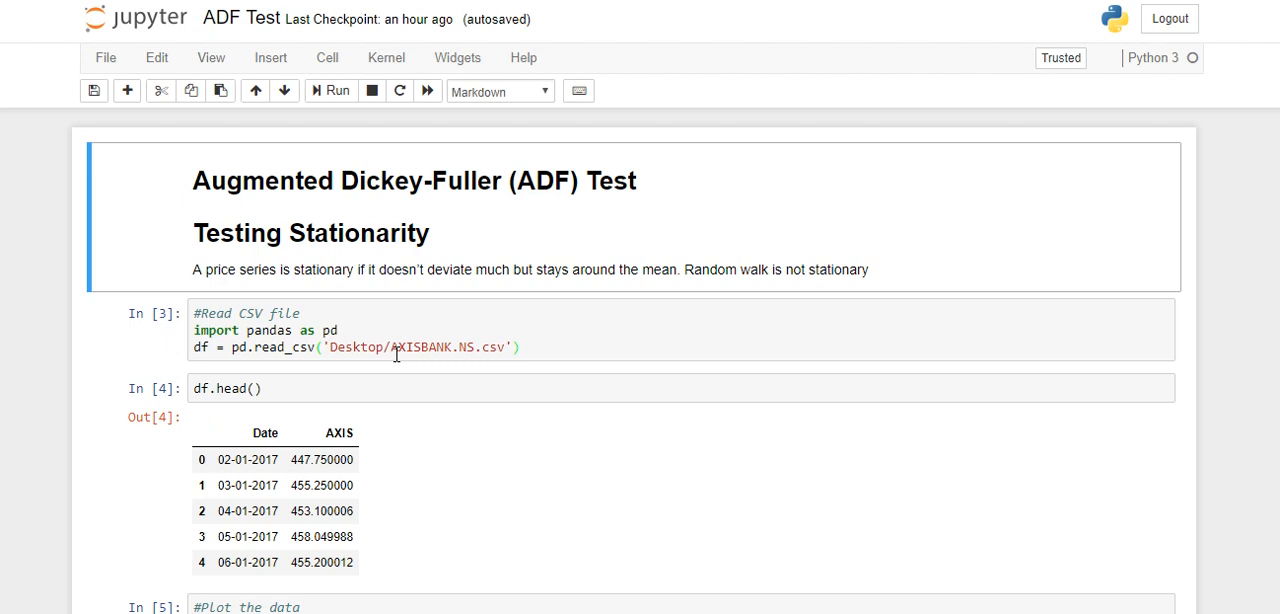
mouse_move(349, 382)
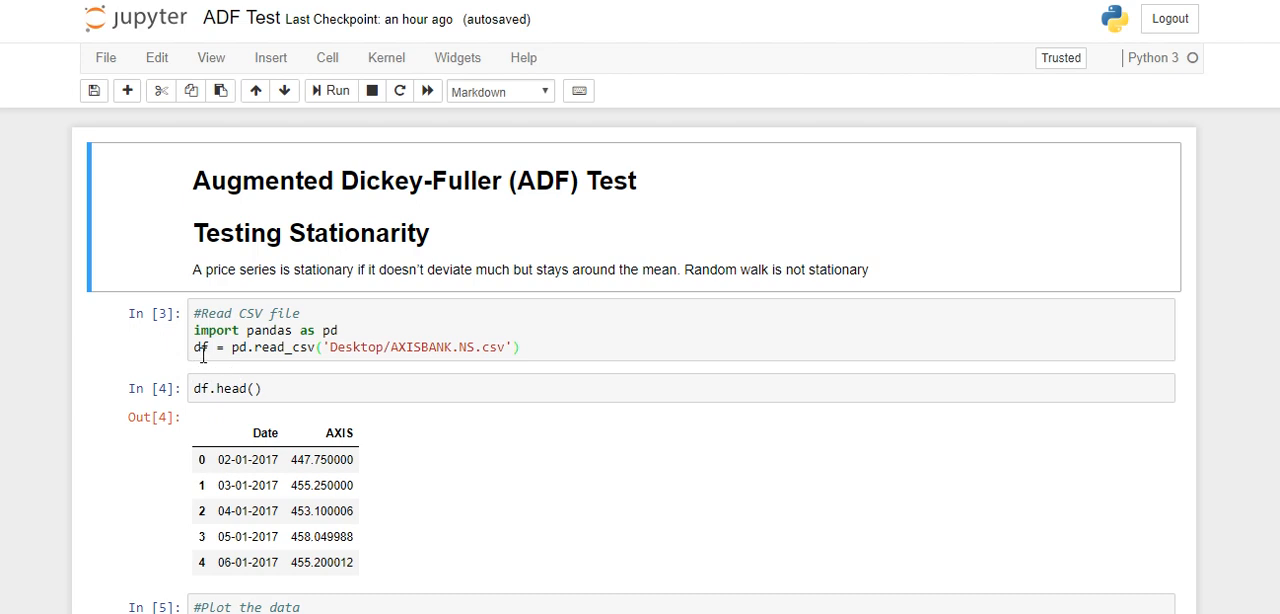
left_click(260, 388)
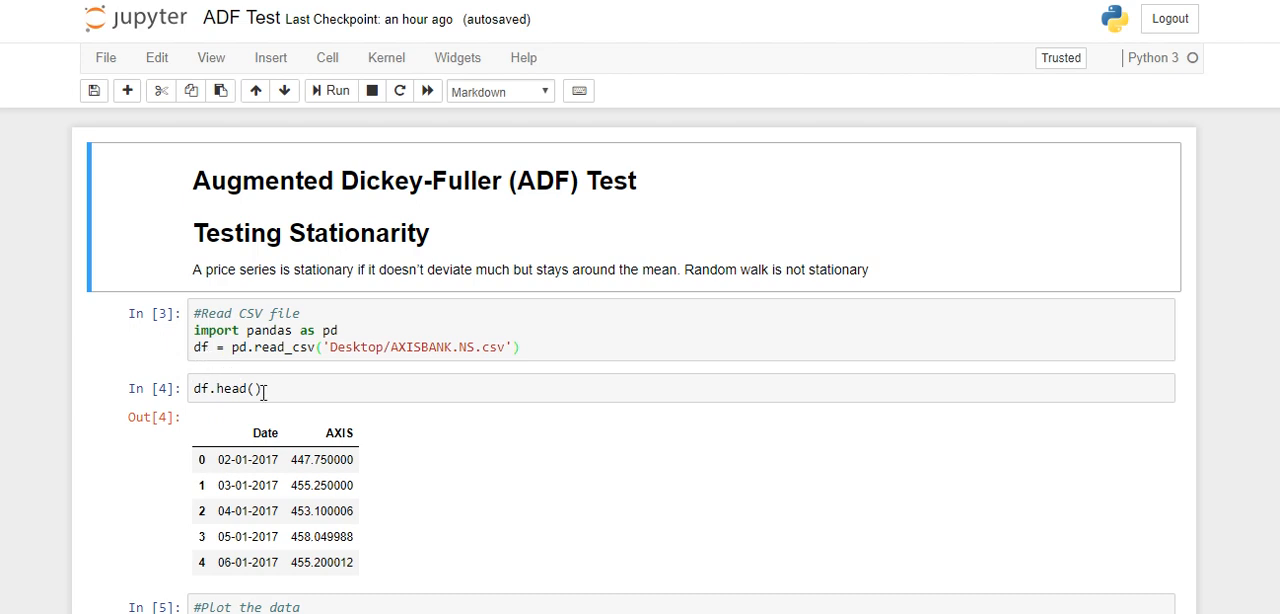
mouse_move(247, 373)
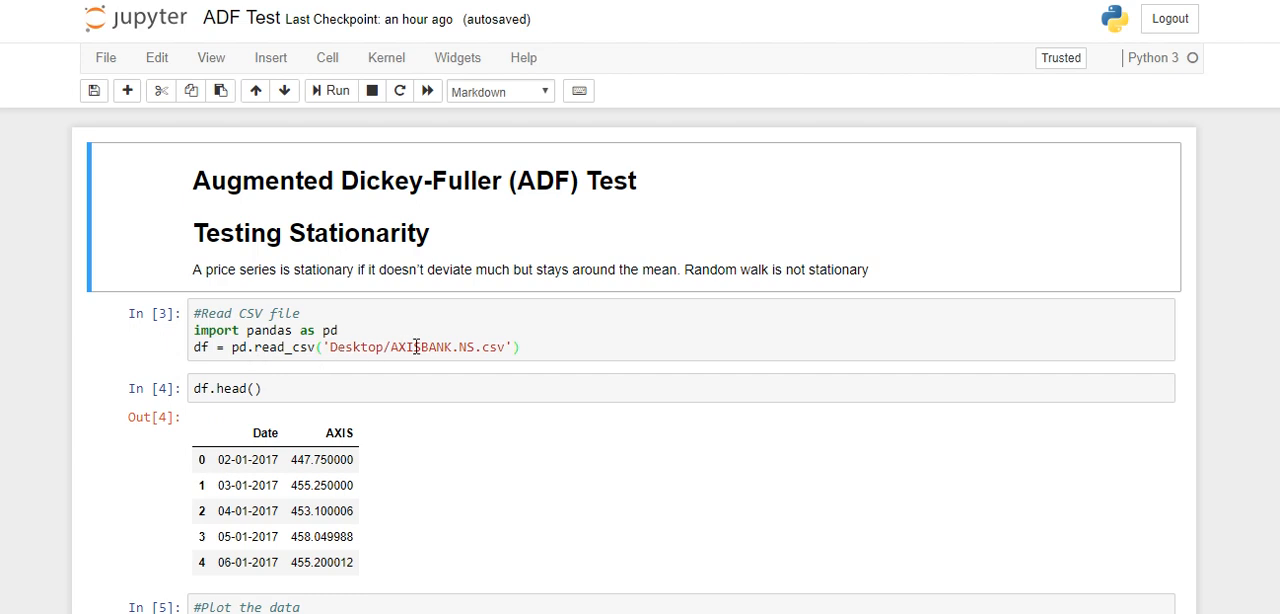
mouse_move(420, 352)
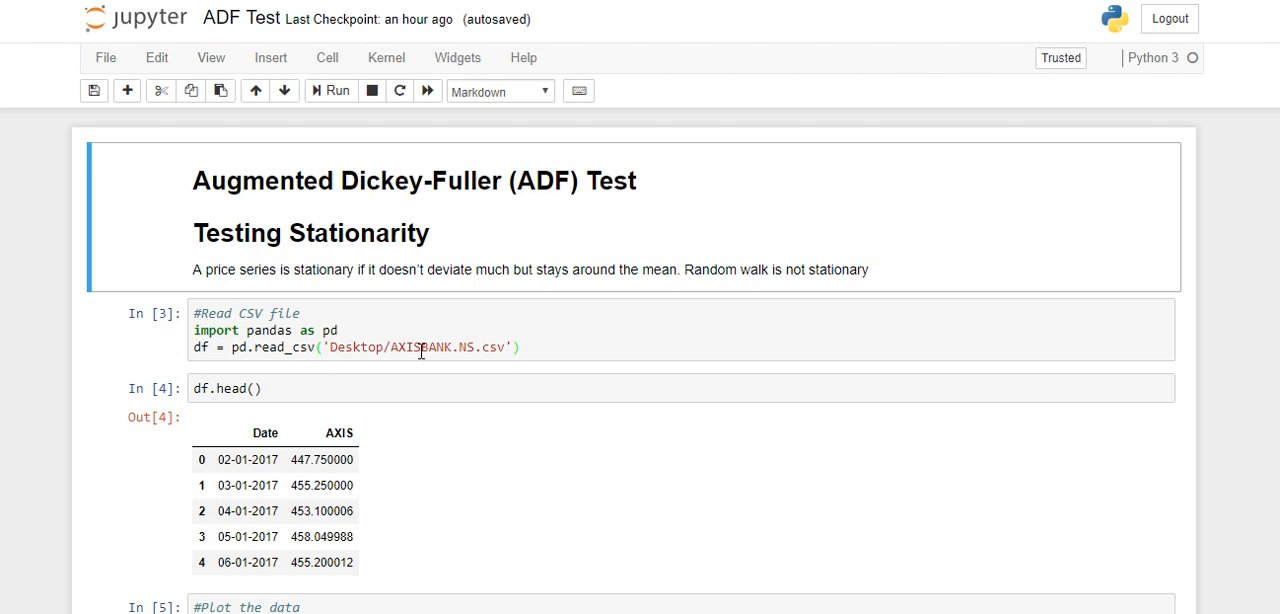
mouse_move(320, 354)
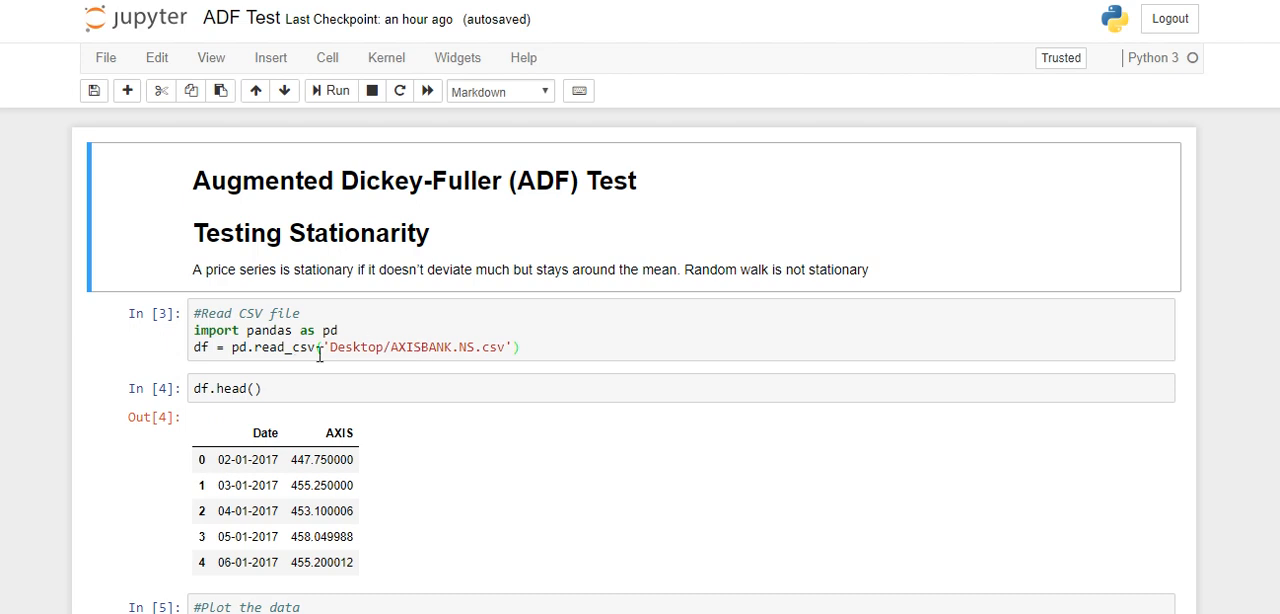
scroll("down", 3)
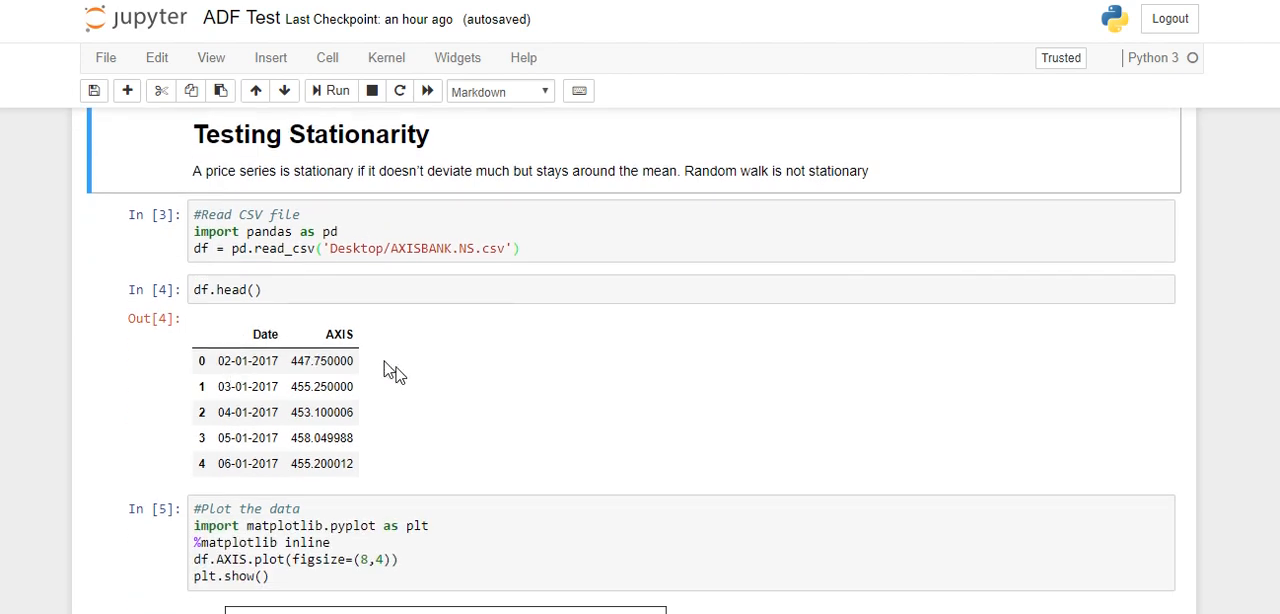
mouse_move(414, 389)
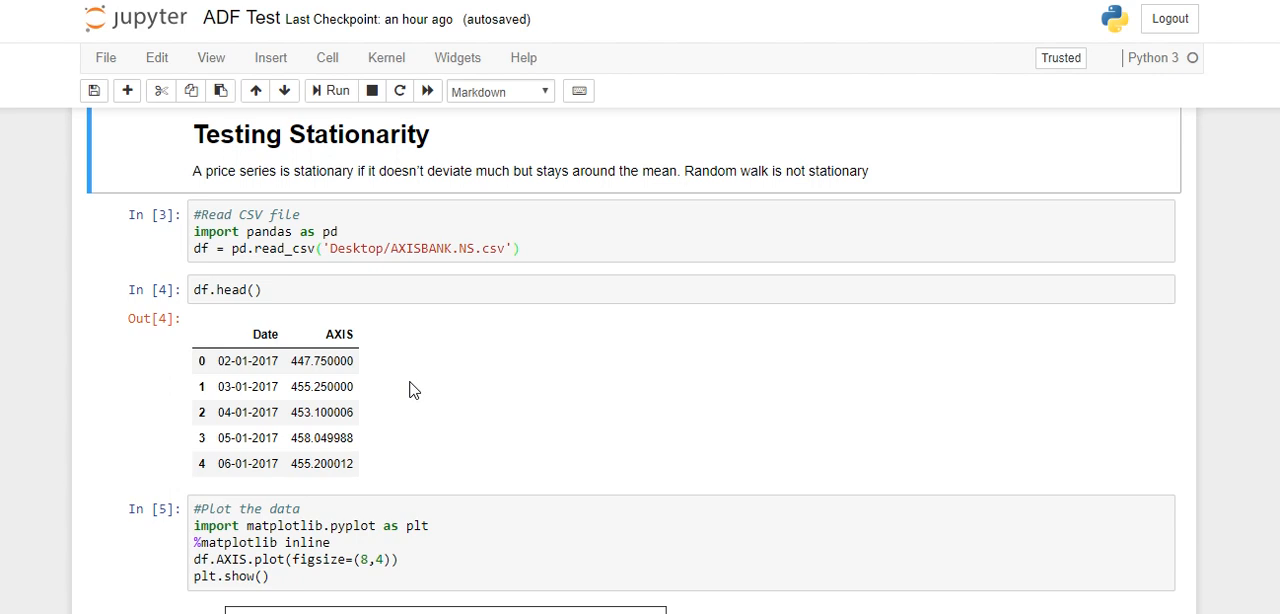
mouse_move(331, 386)
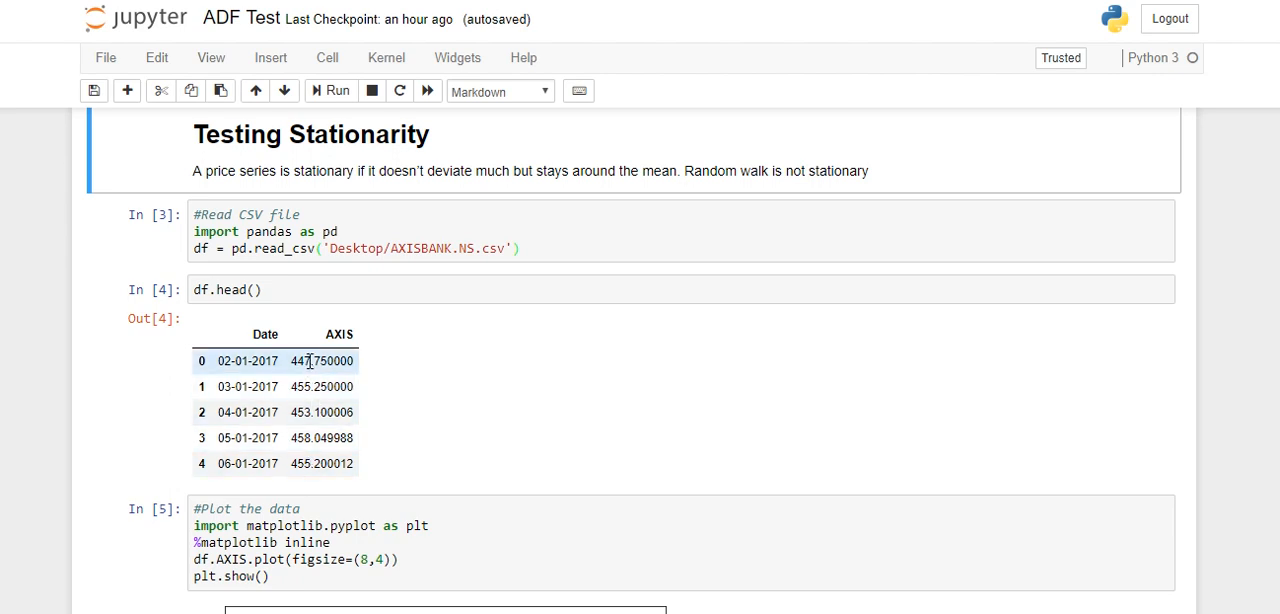
scroll("down", 3)
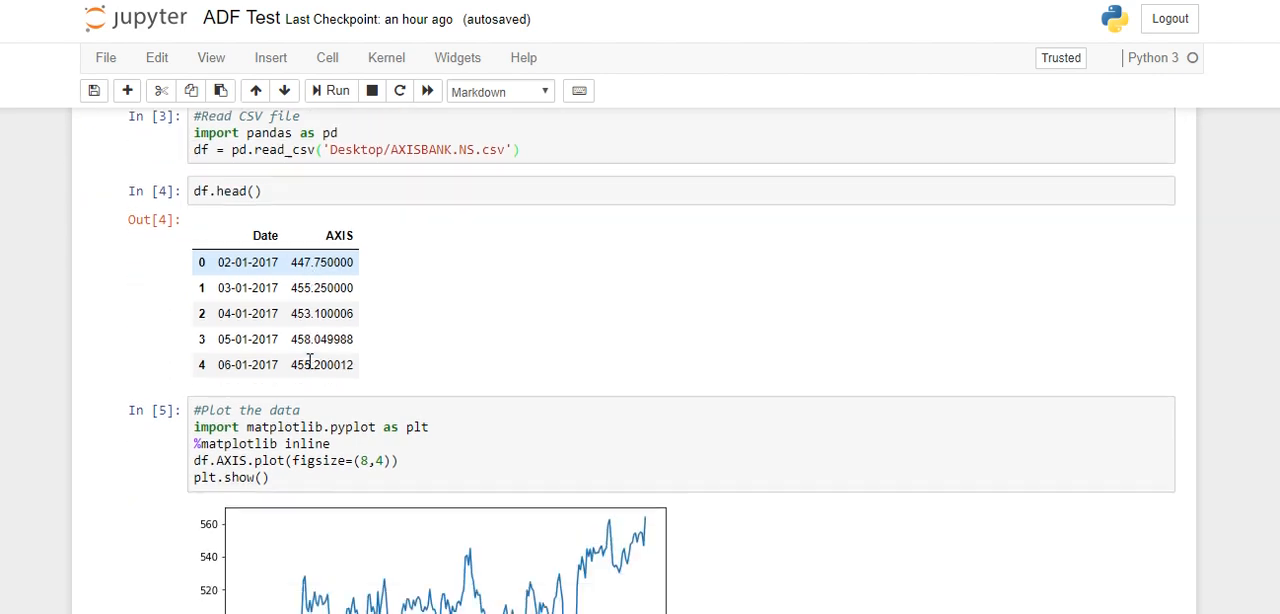
scroll("down", 3)
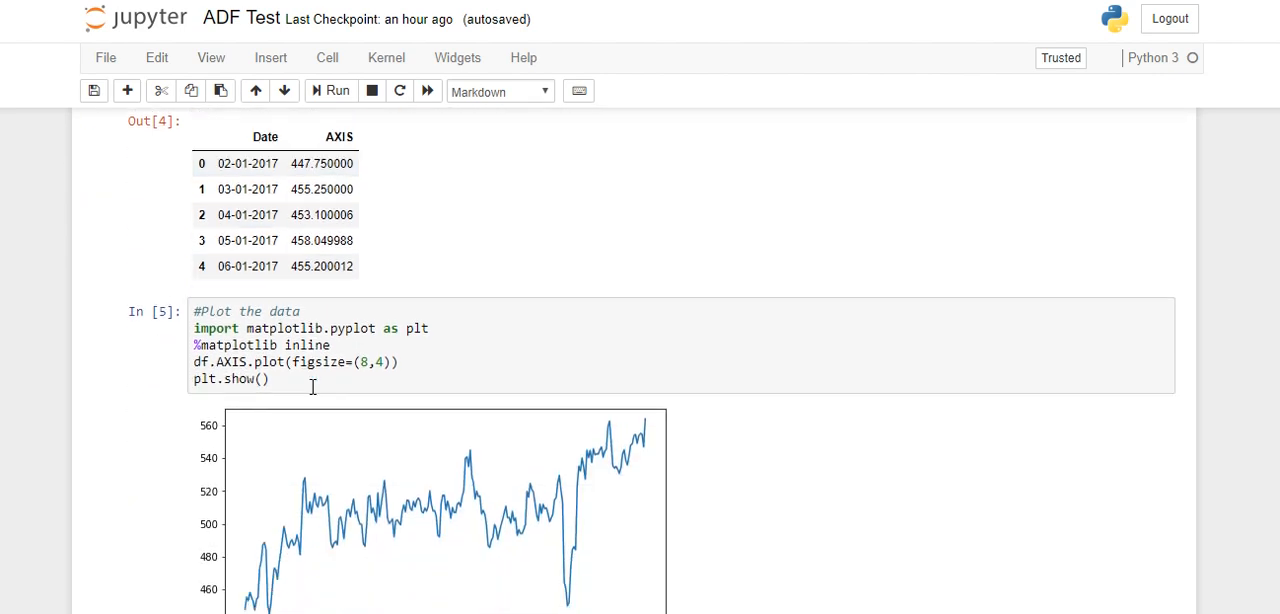
mouse_move(288, 345)
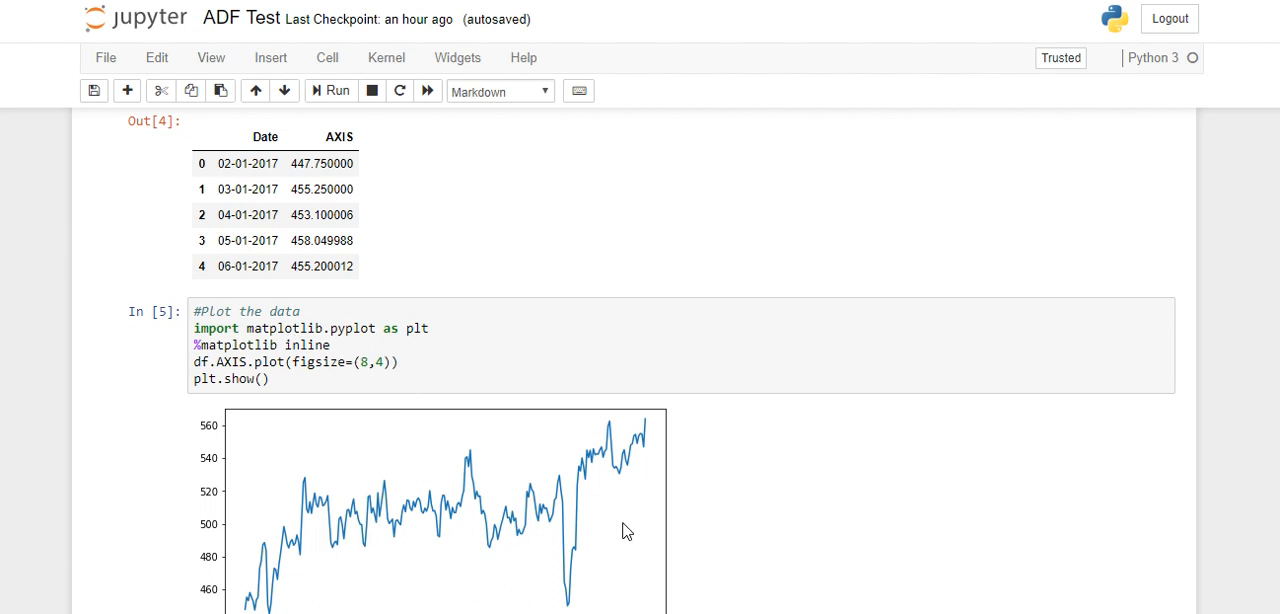
mouse_move(350, 483)
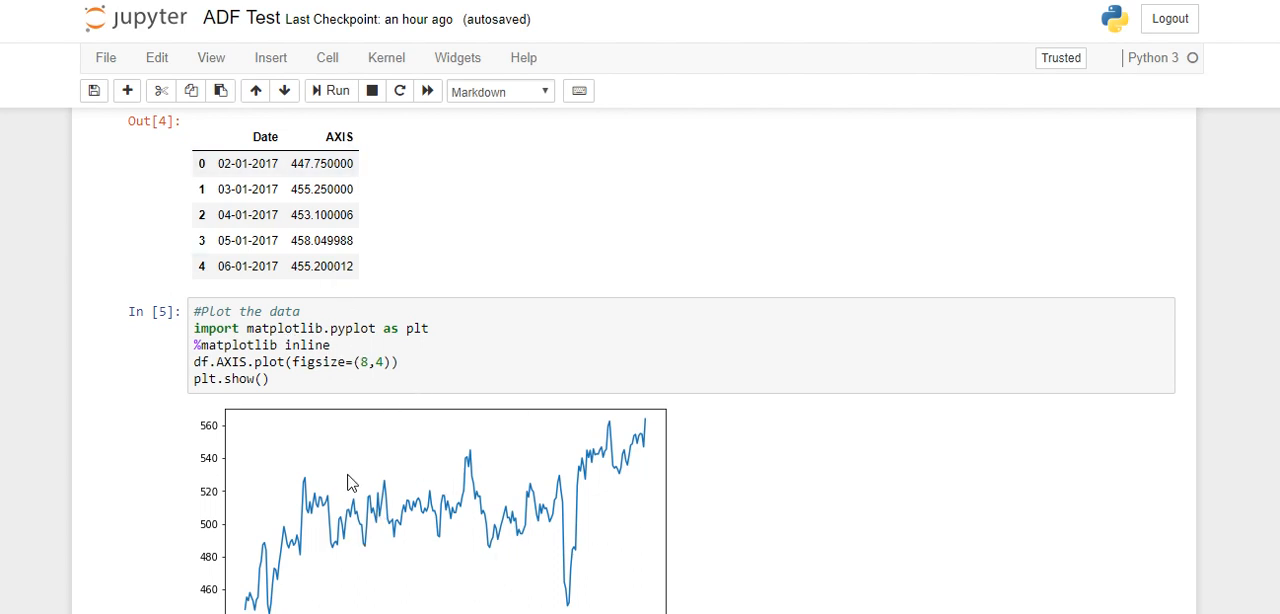
mouse_move(363, 517)
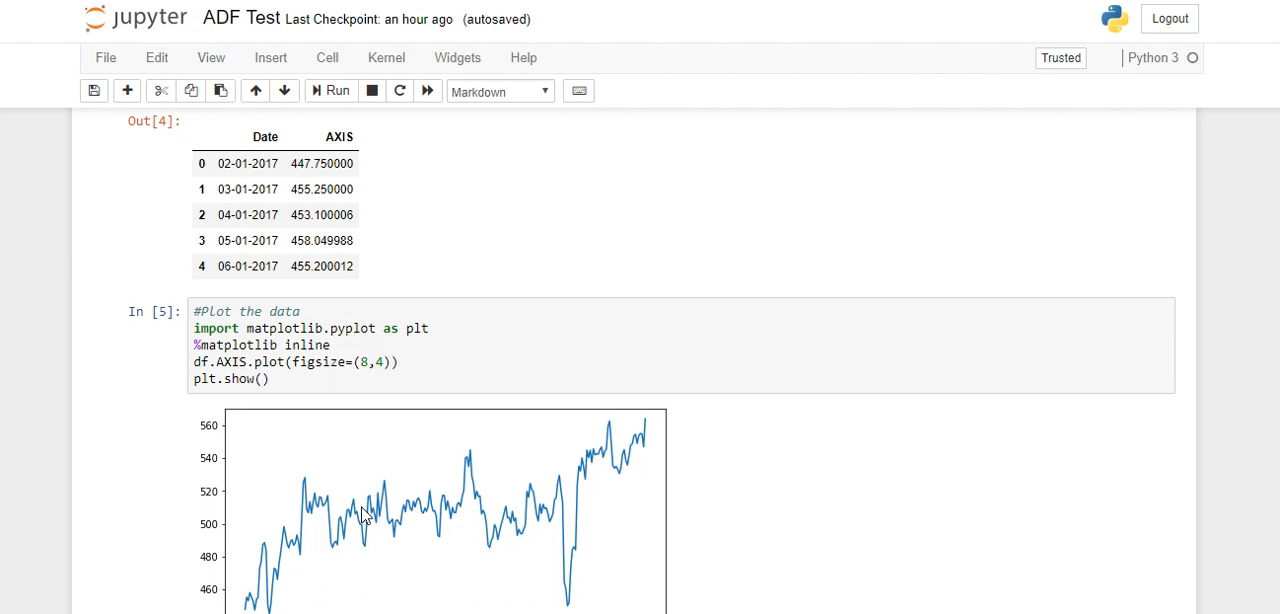
scroll("down", 3)
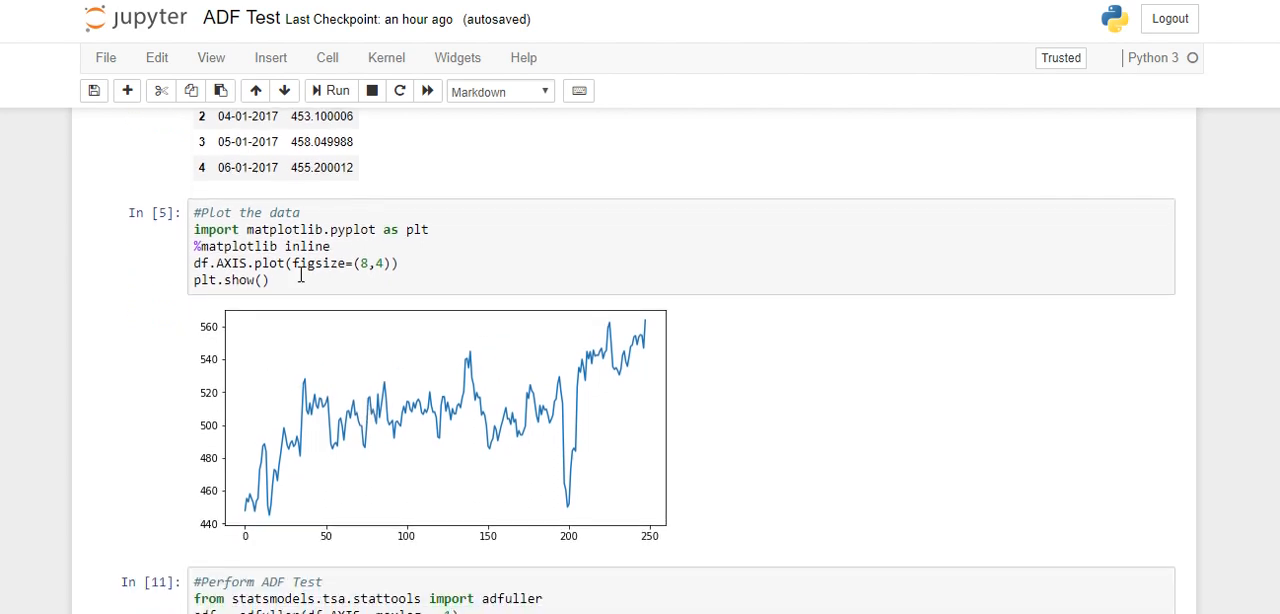
mouse_move(370, 398)
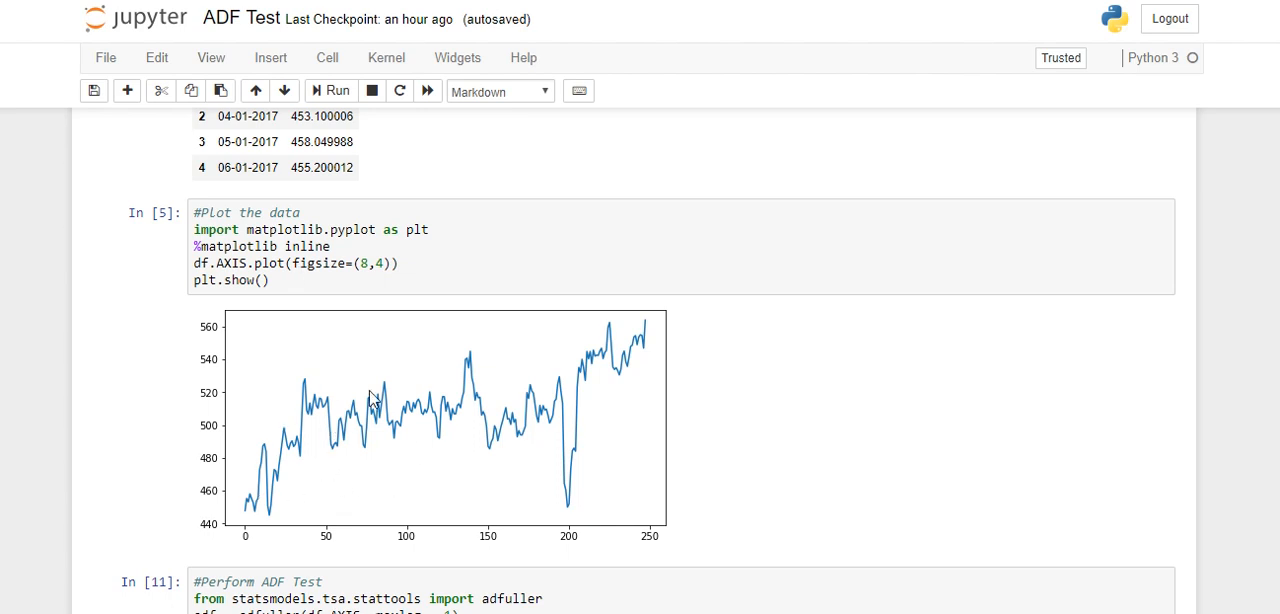
mouse_move(413, 443)
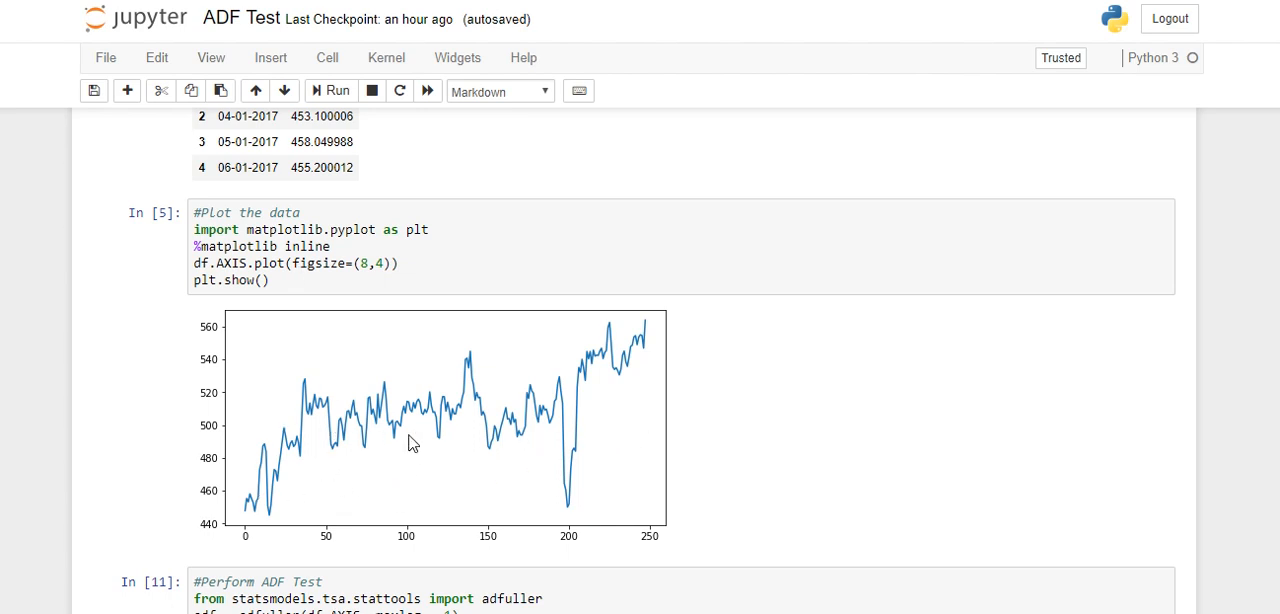
mouse_move(647, 423)
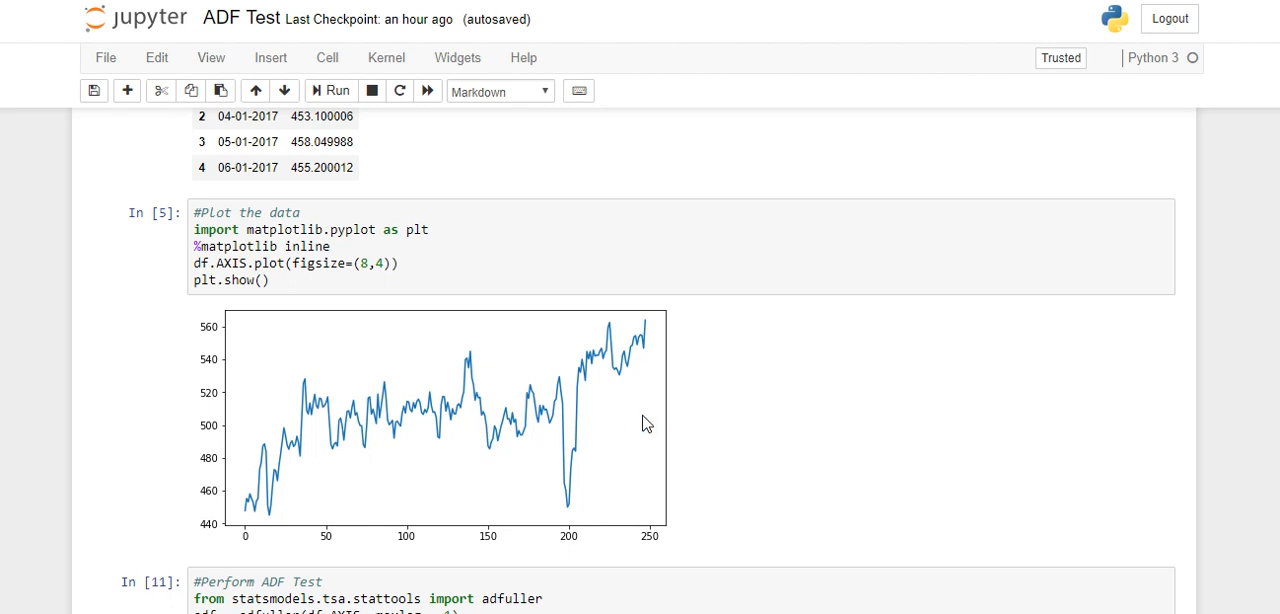
mouse_move(256, 448)
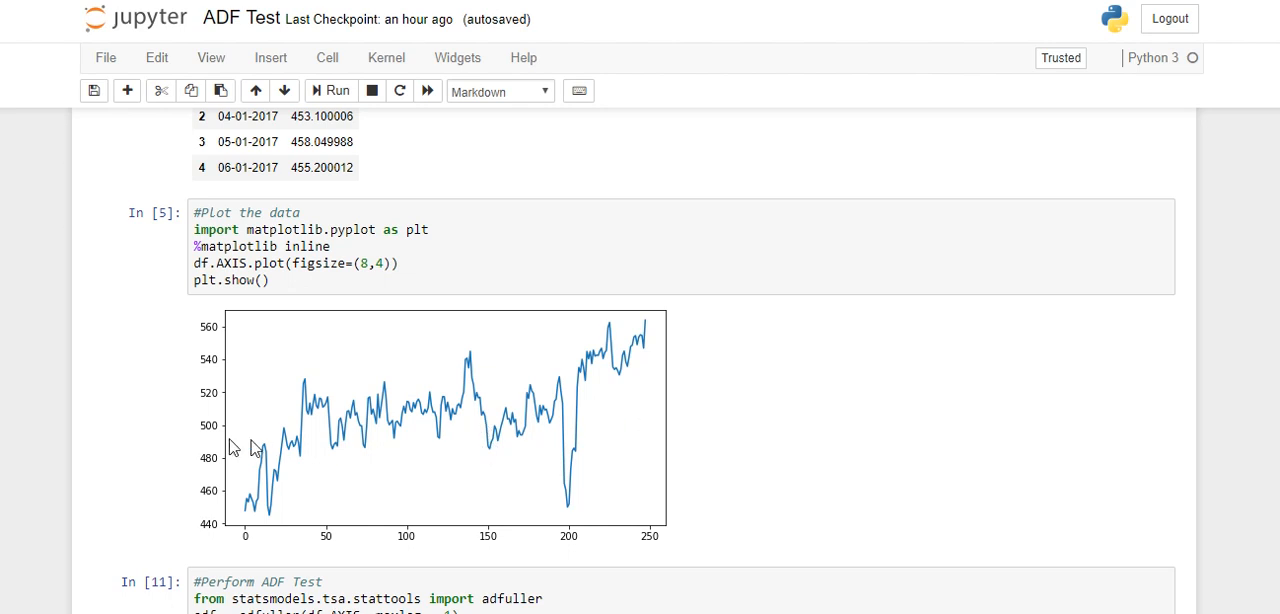
mouse_move(333, 437)
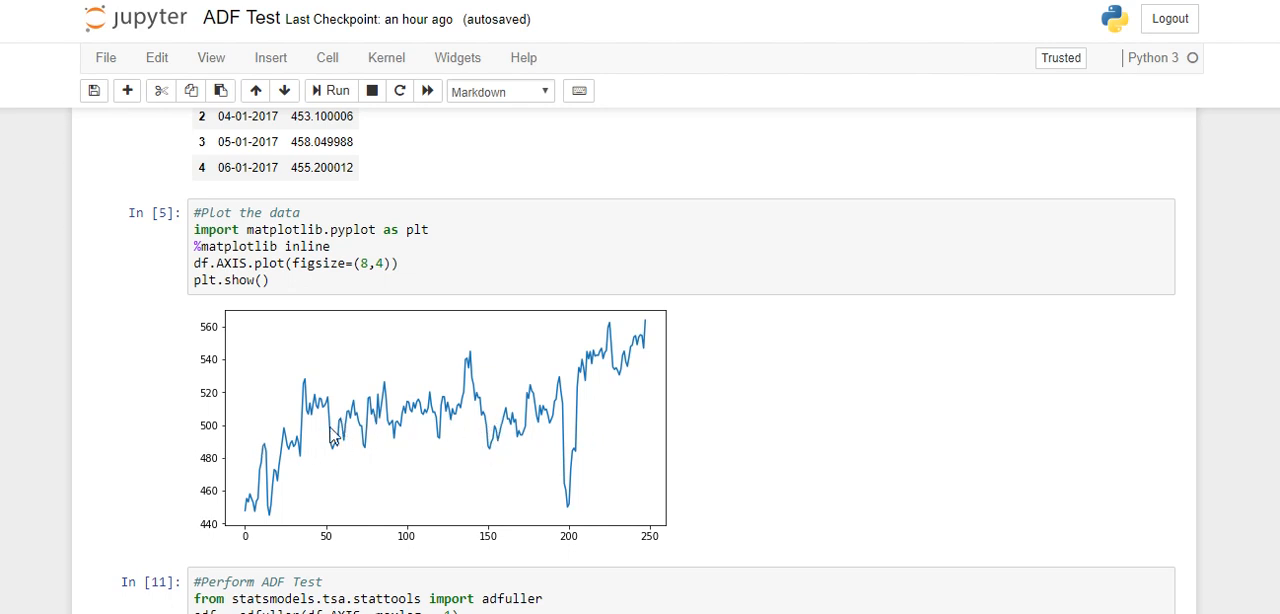
mouse_move(556, 439)
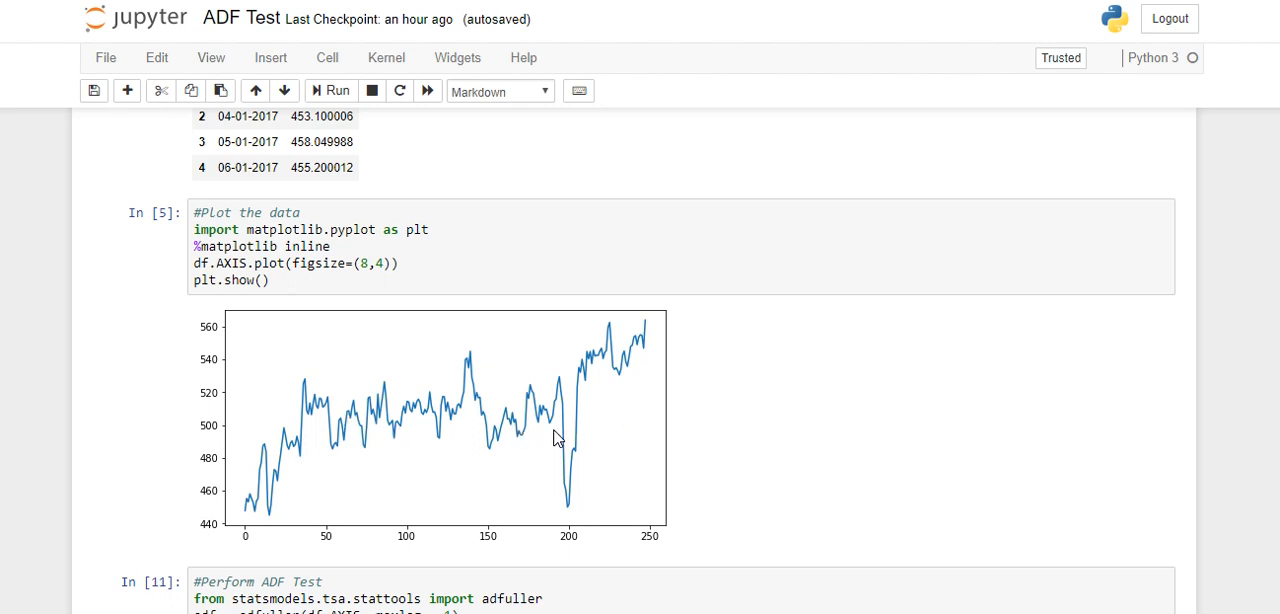
scroll("down", 3)
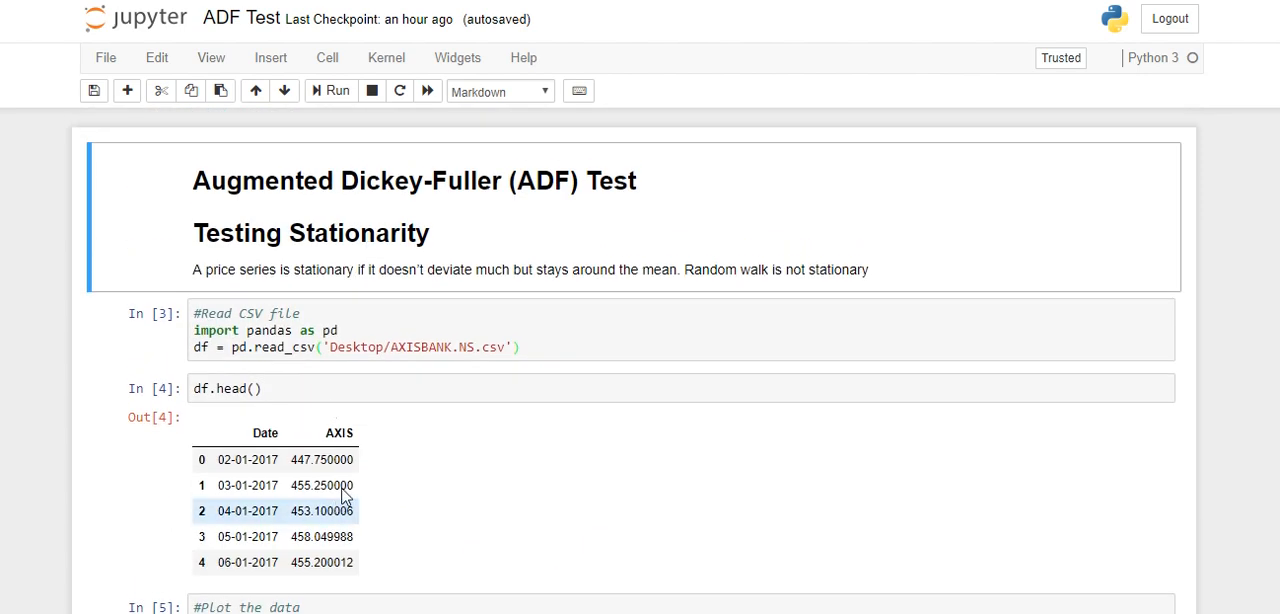
scroll("down", 3)
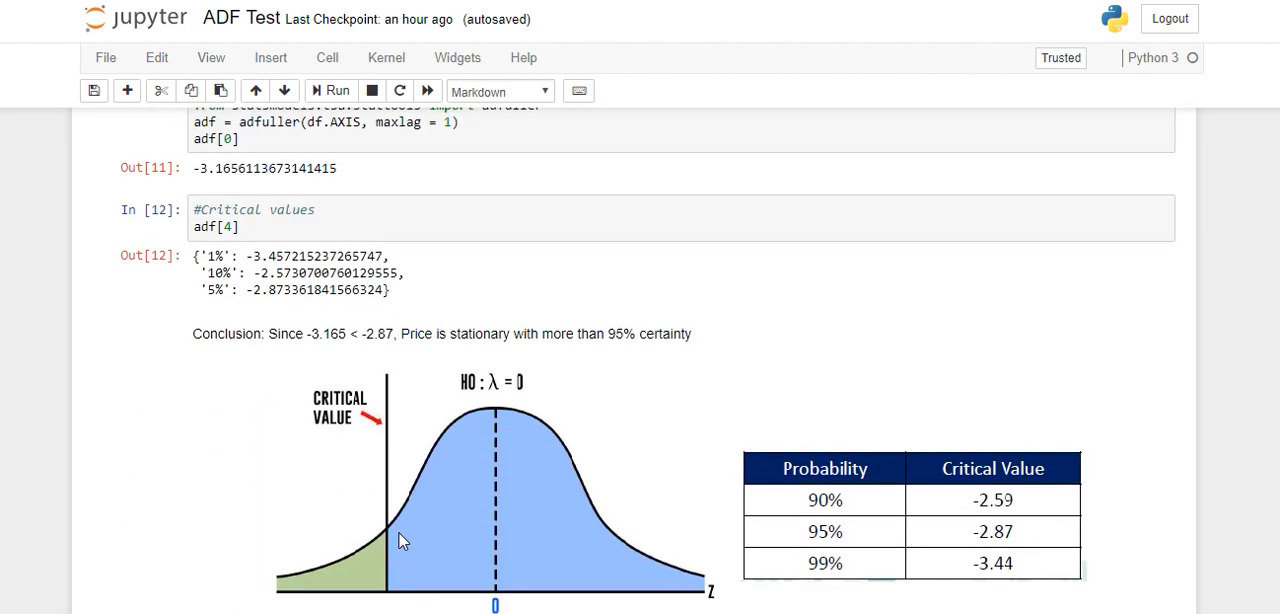
scroll("down", 3)
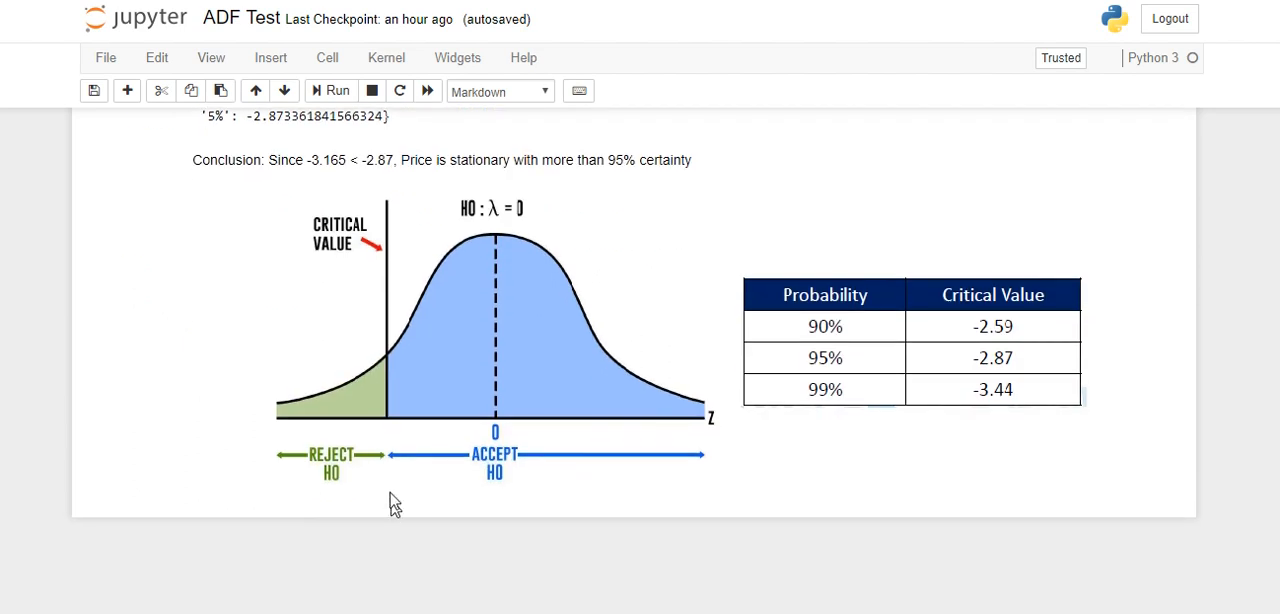
scroll("up", 3)
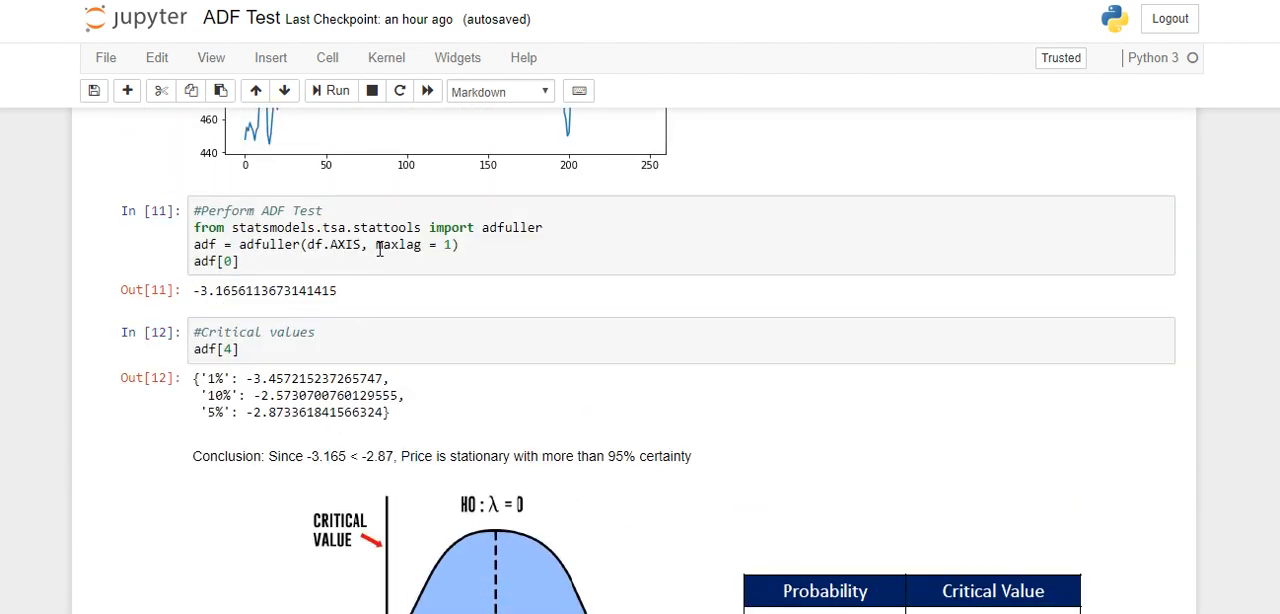
mouse_move(240, 315)
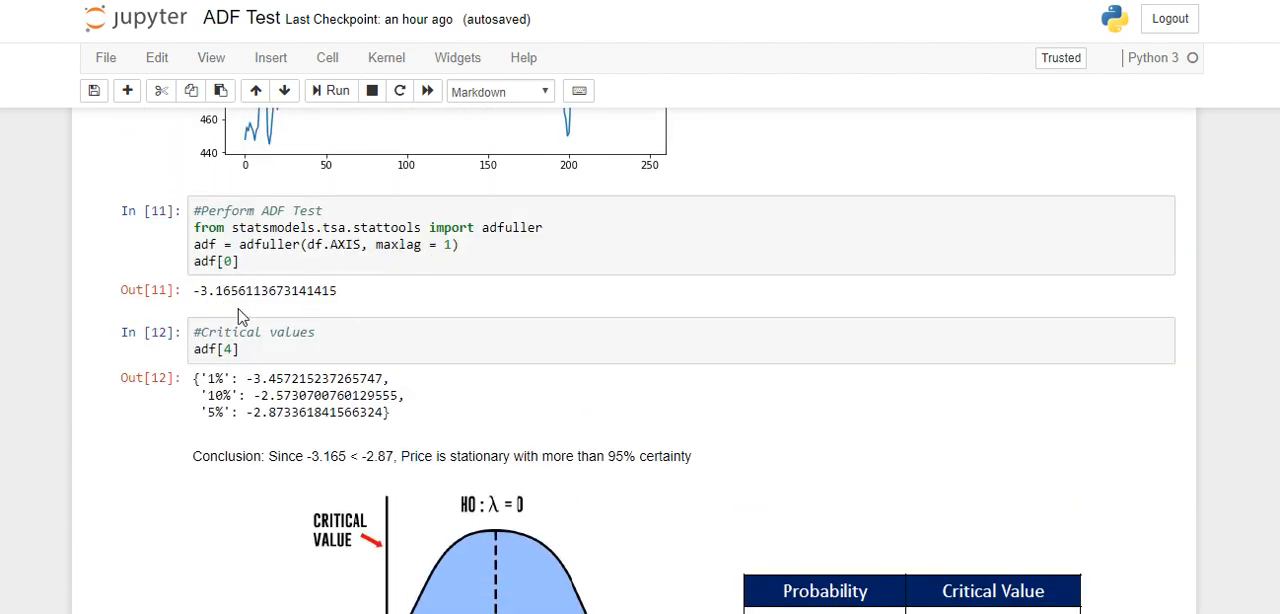
mouse_move(219, 308)
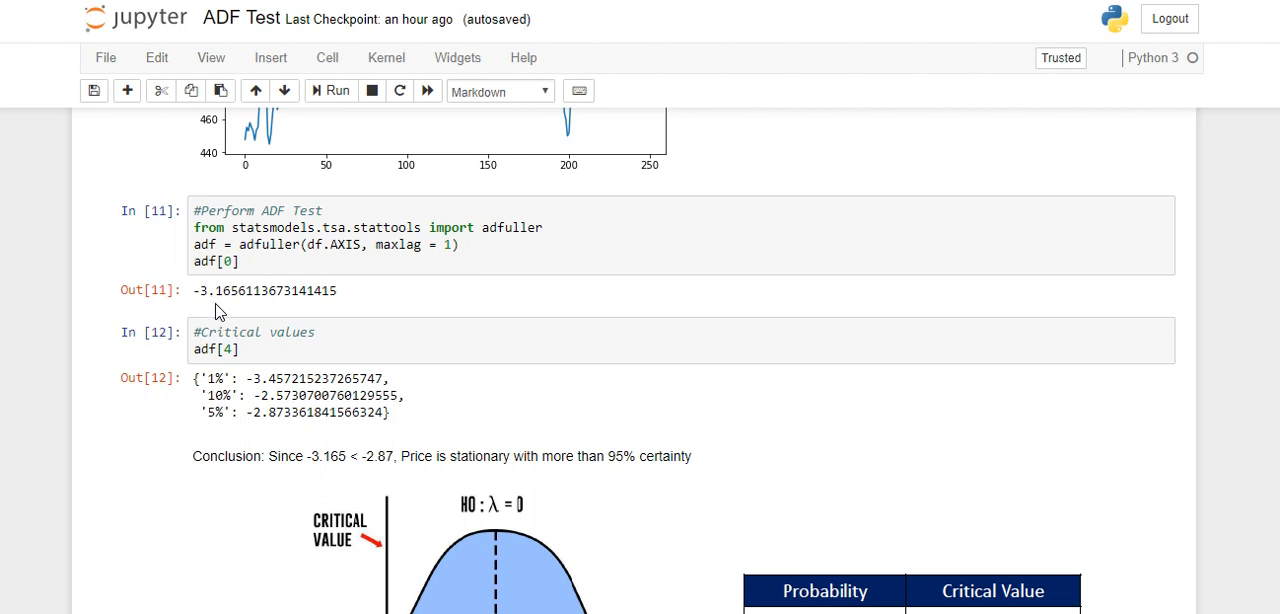
scroll("down", 3)
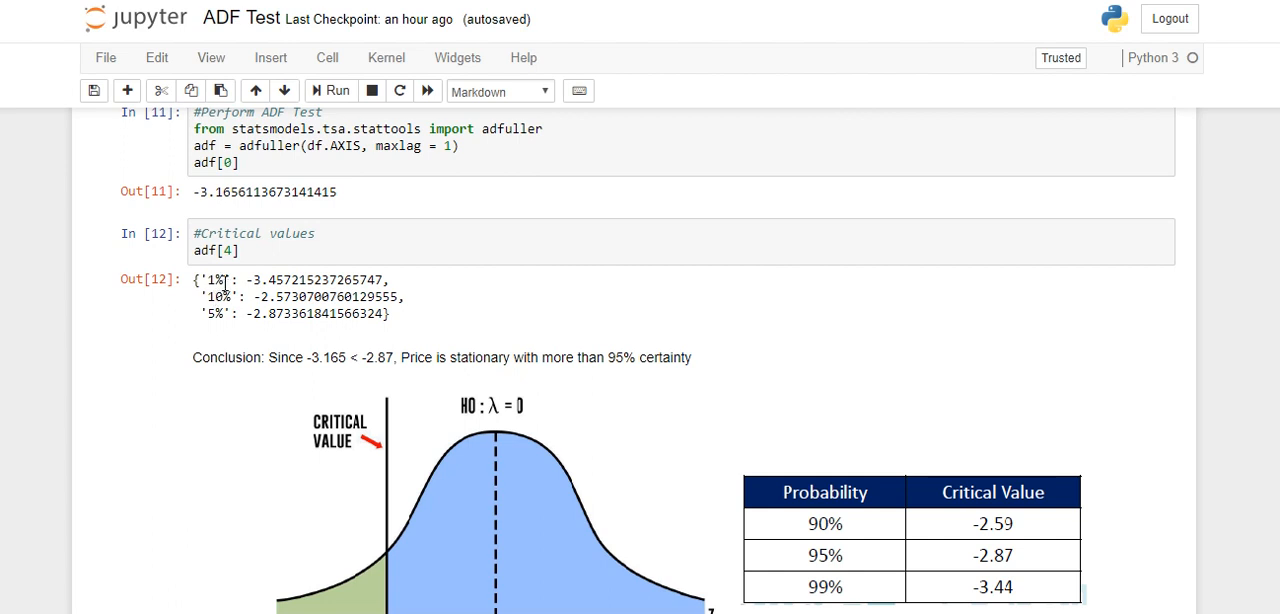
mouse_move(265, 288)
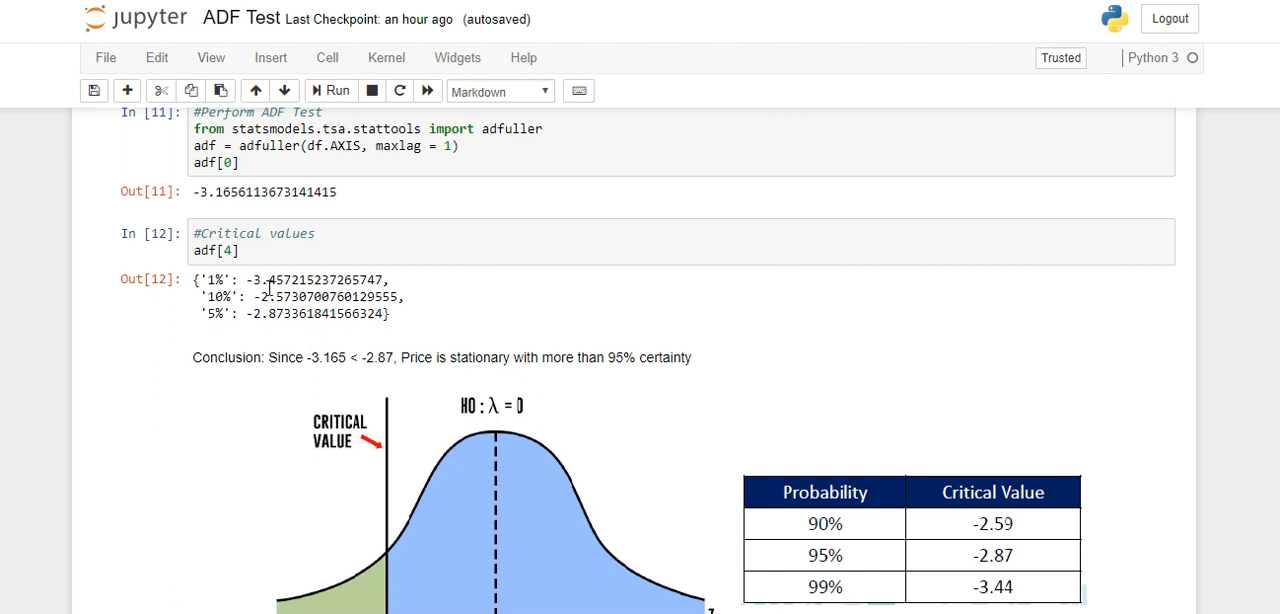
mouse_move(210, 297)
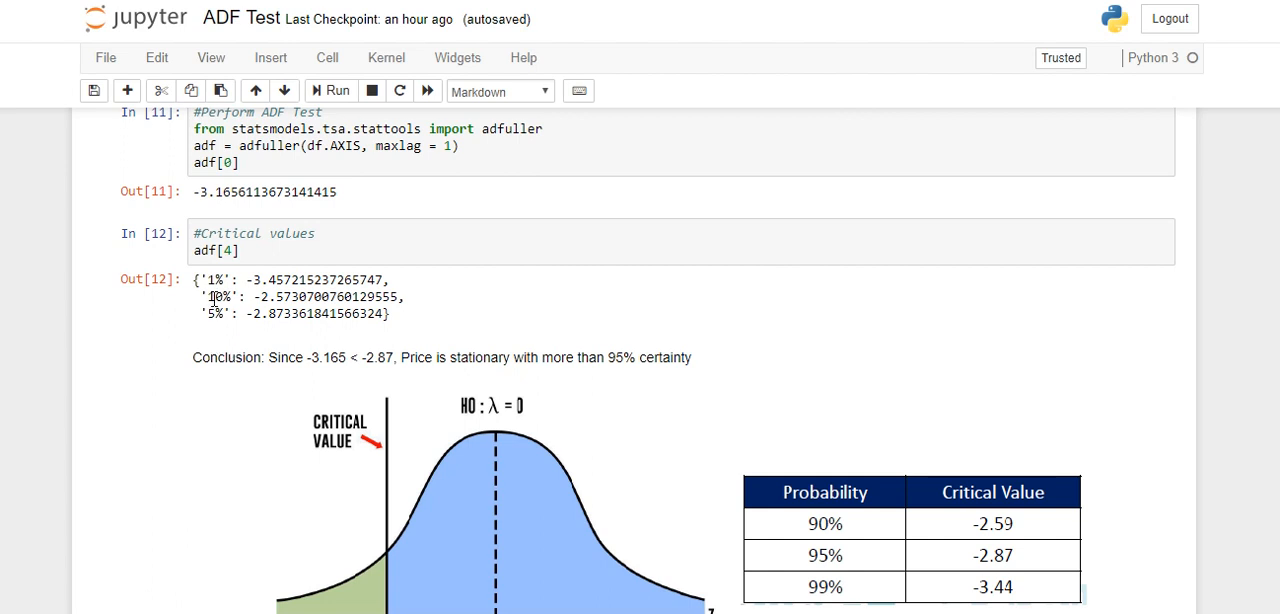
mouse_move(274, 313)
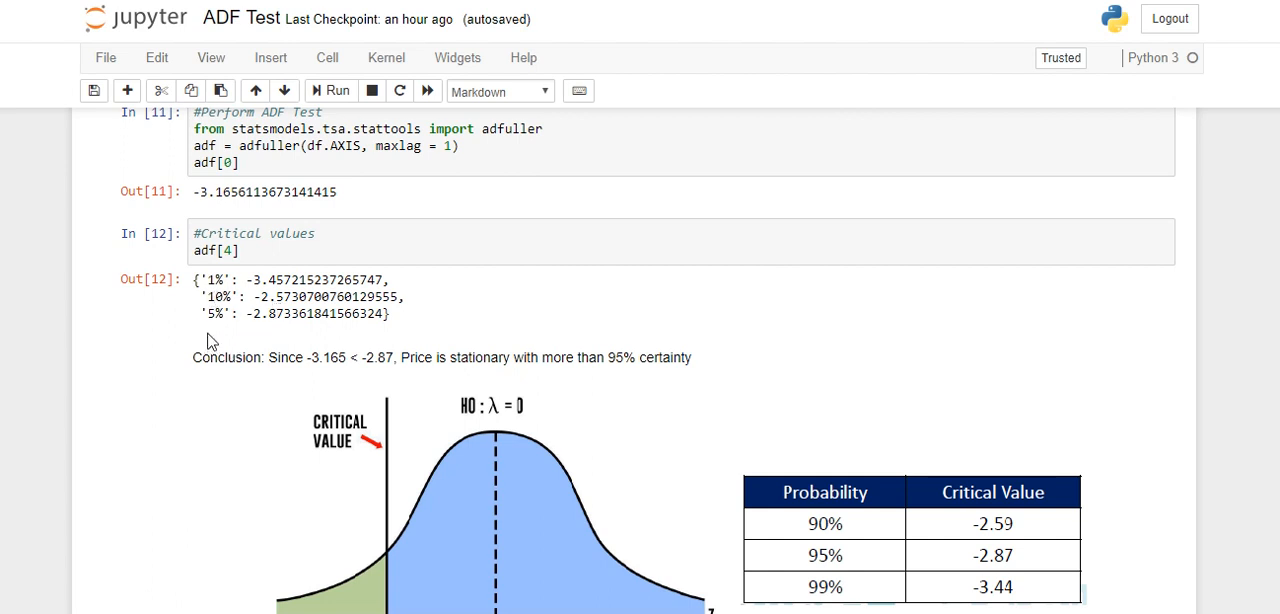
mouse_move(275, 323)
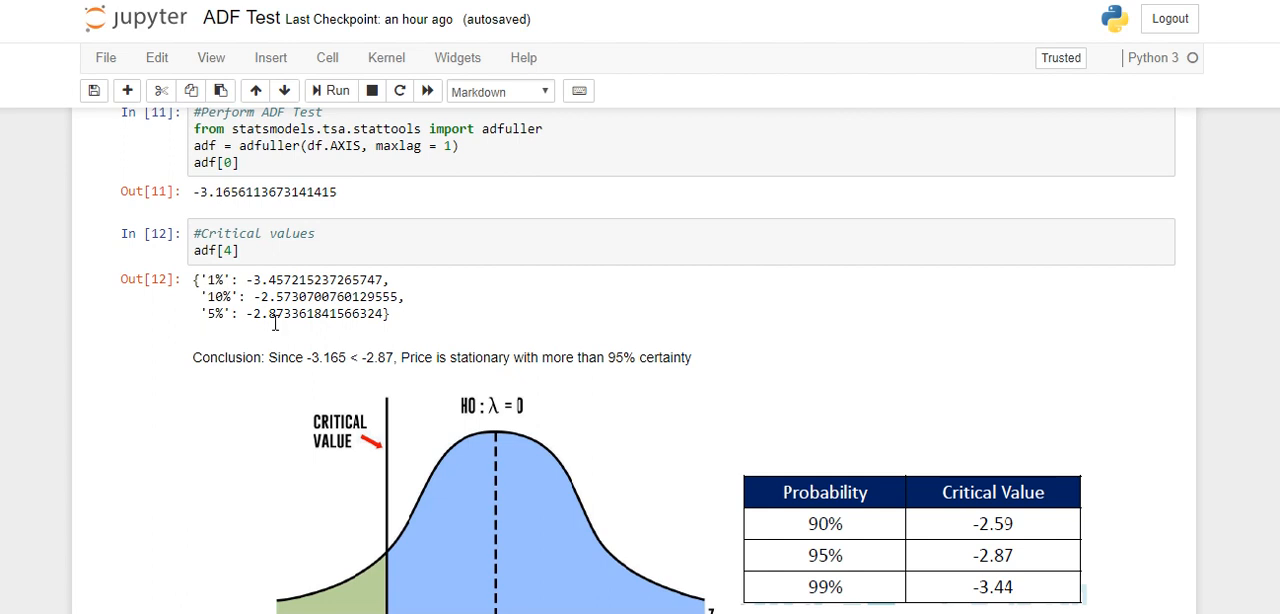
mouse_move(272, 335)
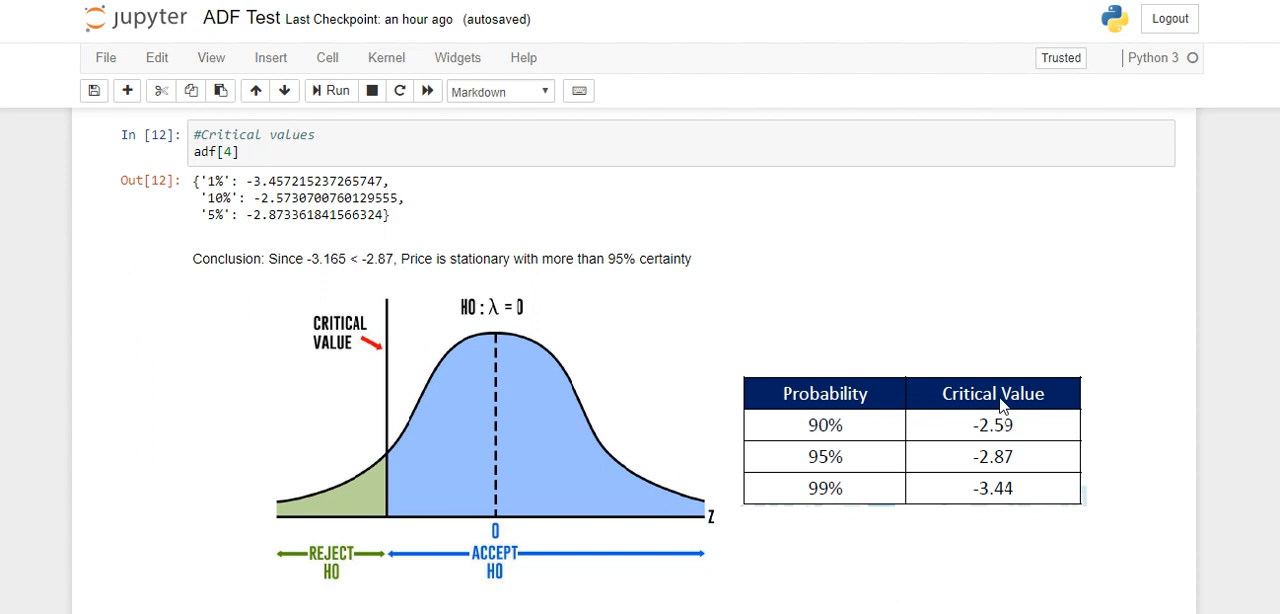
mouse_move(896, 454)
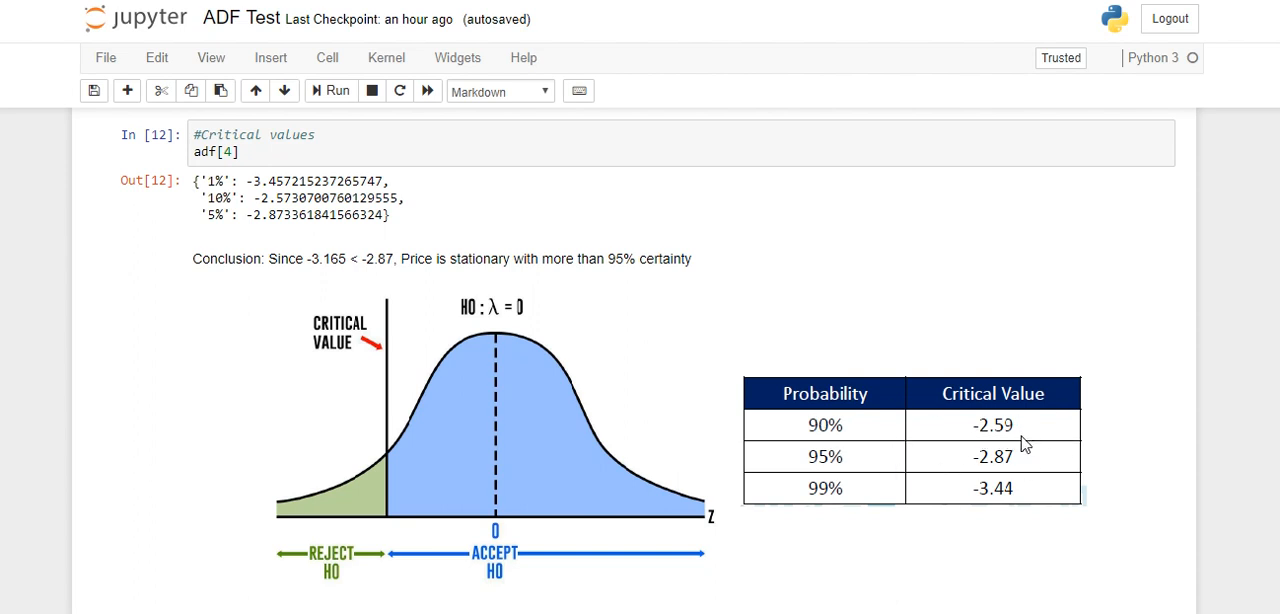
mouse_move(878, 460)
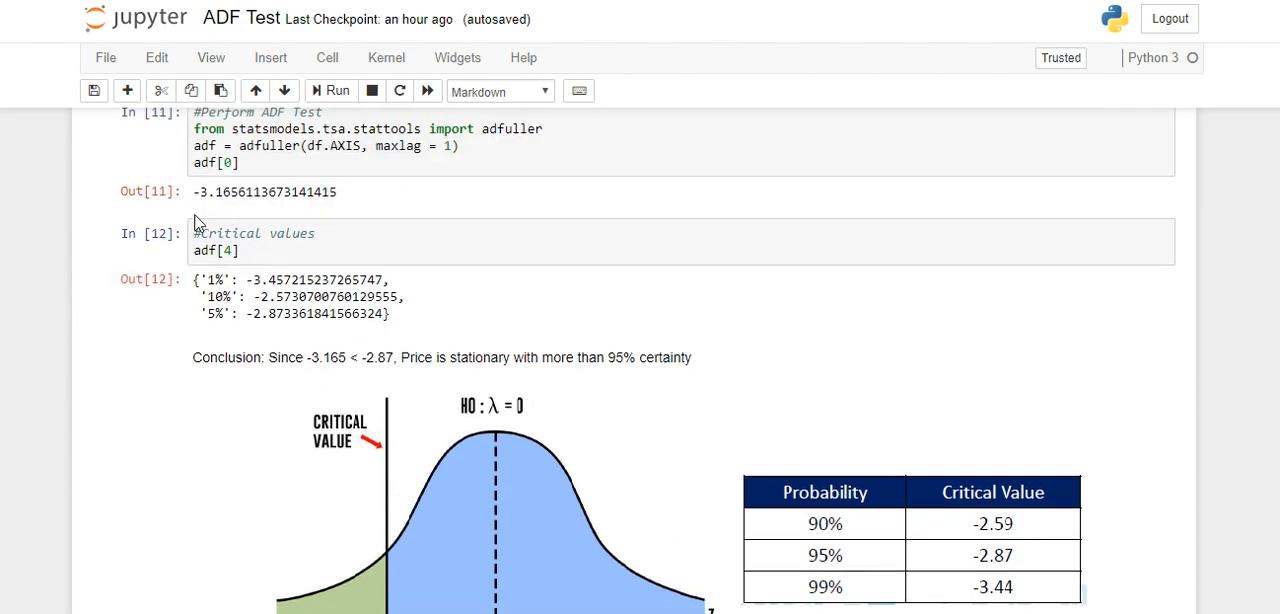
mouse_move(209, 221)
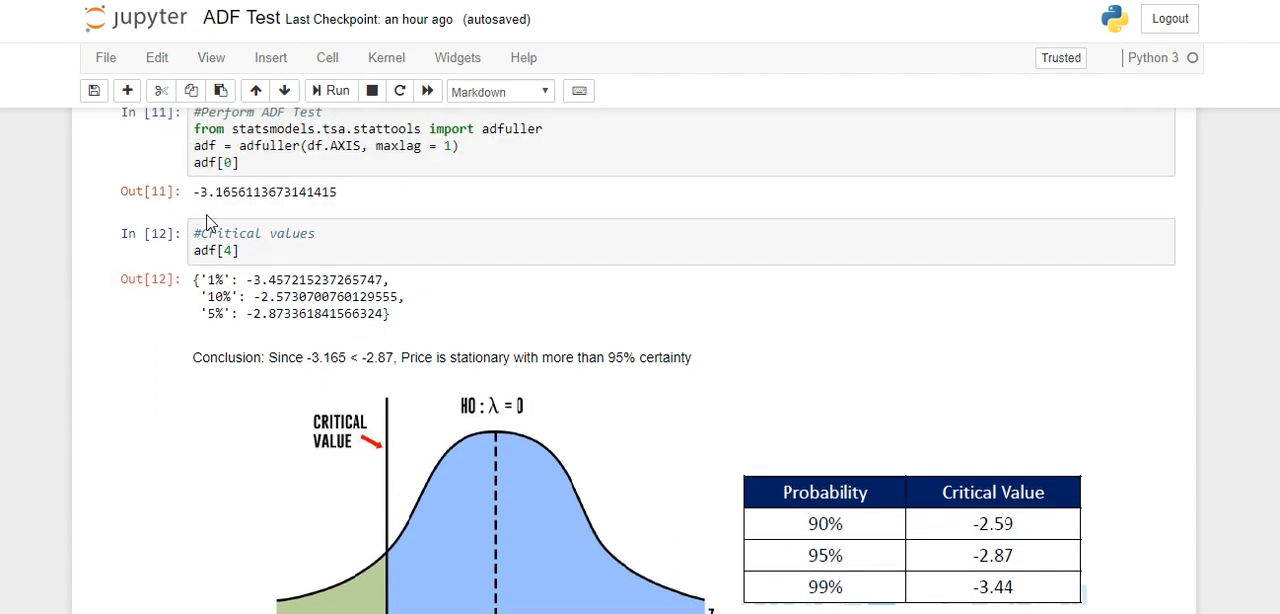
mouse_move(285, 391)
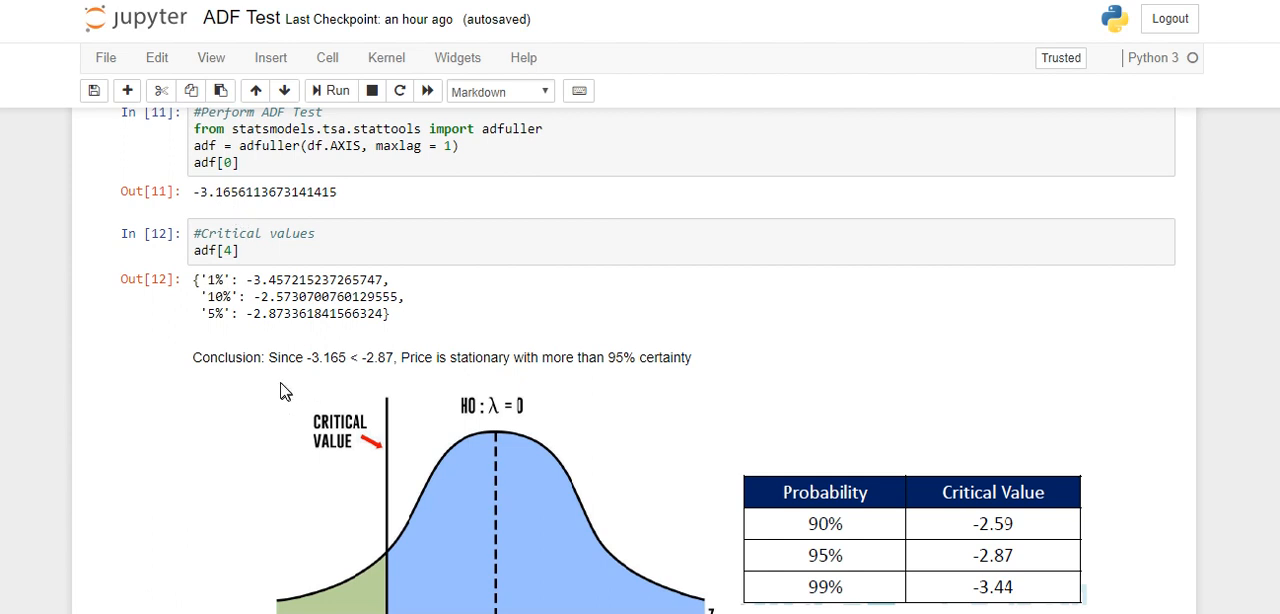
mouse_move(387, 383)
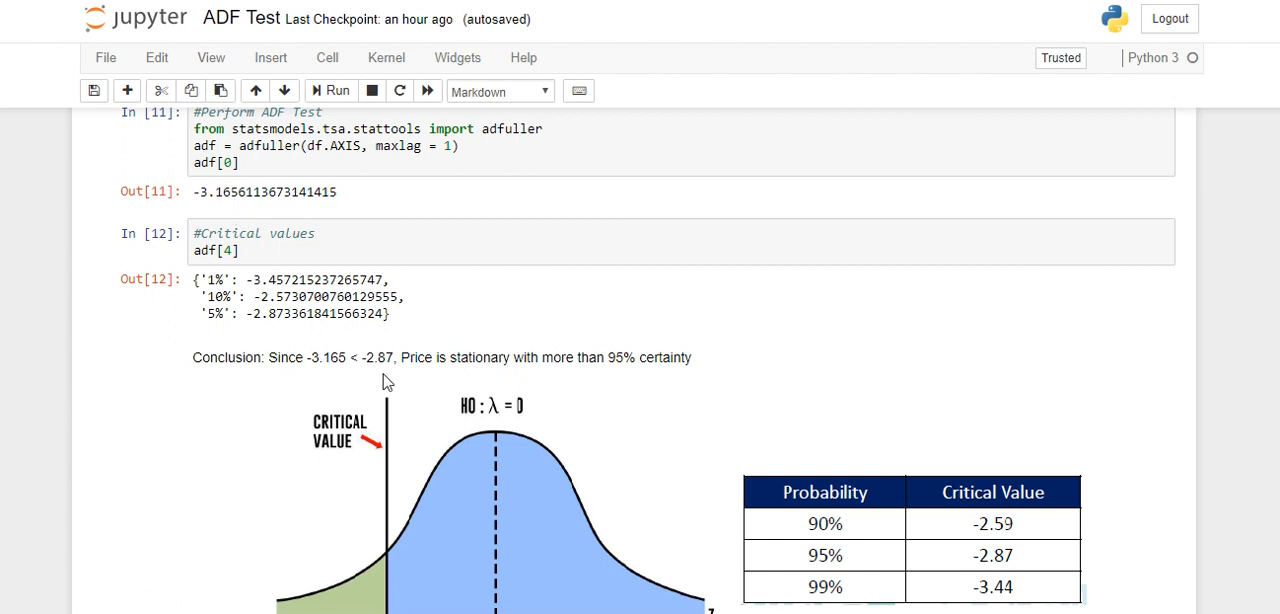
mouse_move(455, 439)
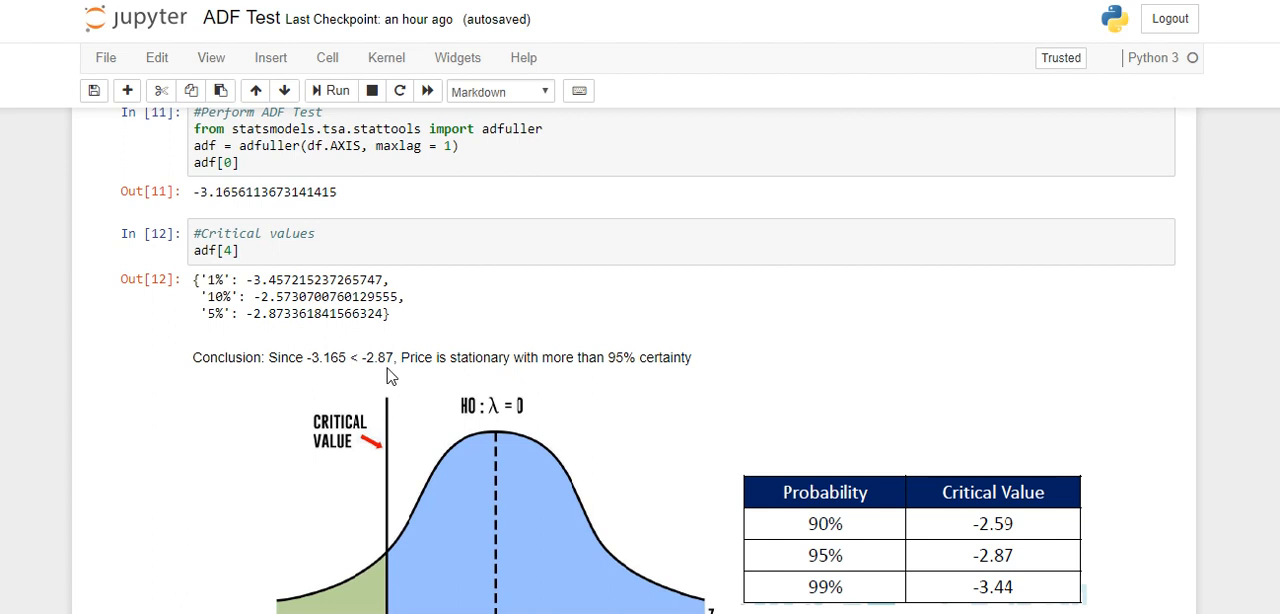
mouse_move(297, 333)
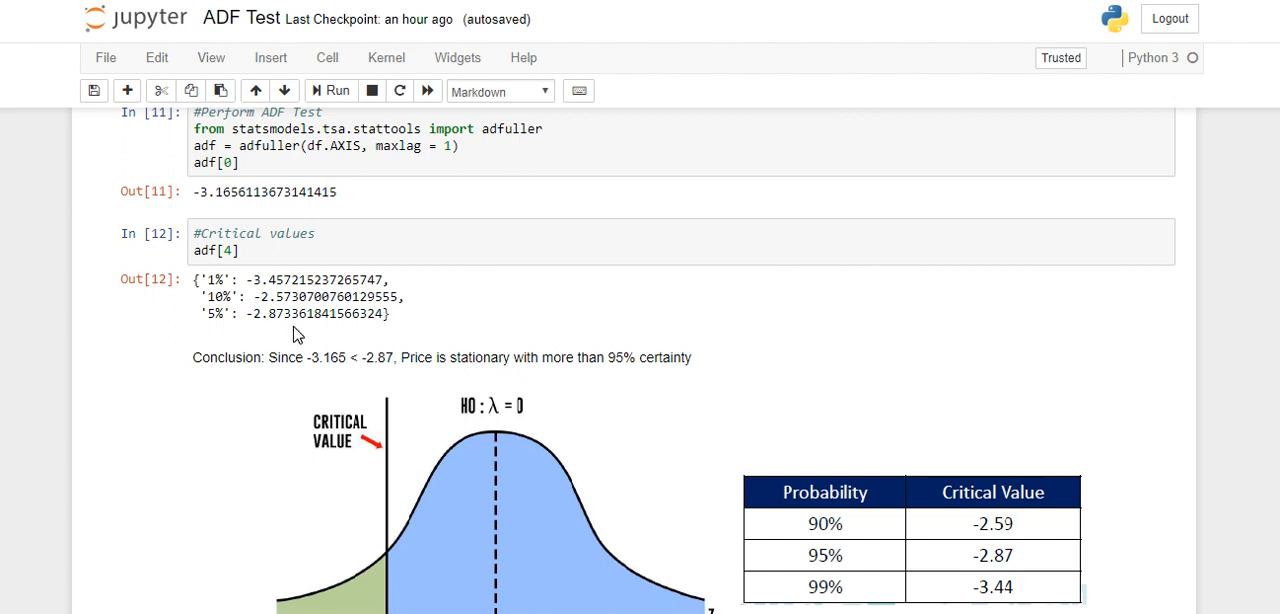
mouse_move(432, 398)
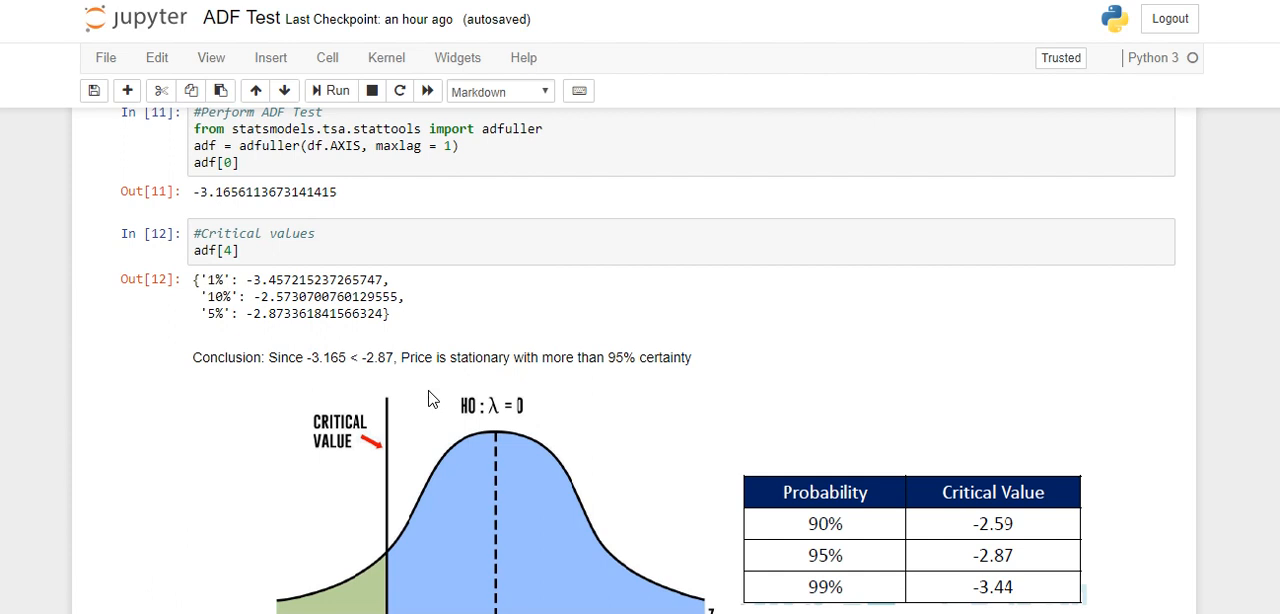
mouse_move(570, 384)
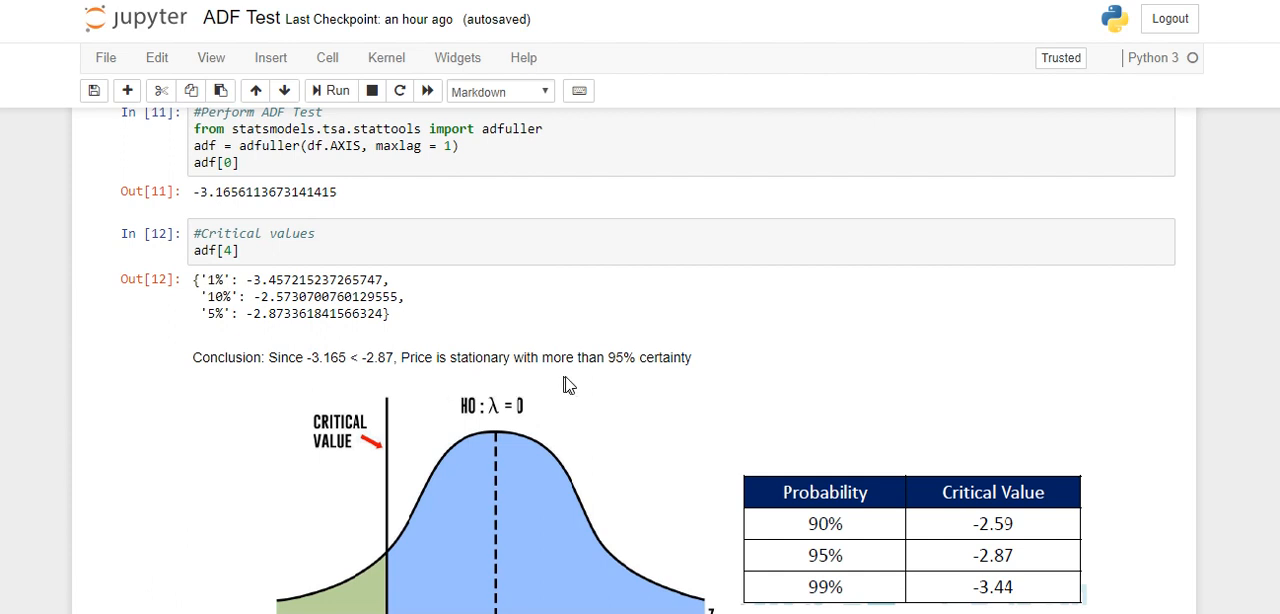
Step: Scroll to show the Out[11] ADF statistic of -3.1656 above the critical values
scroll("down", 3)
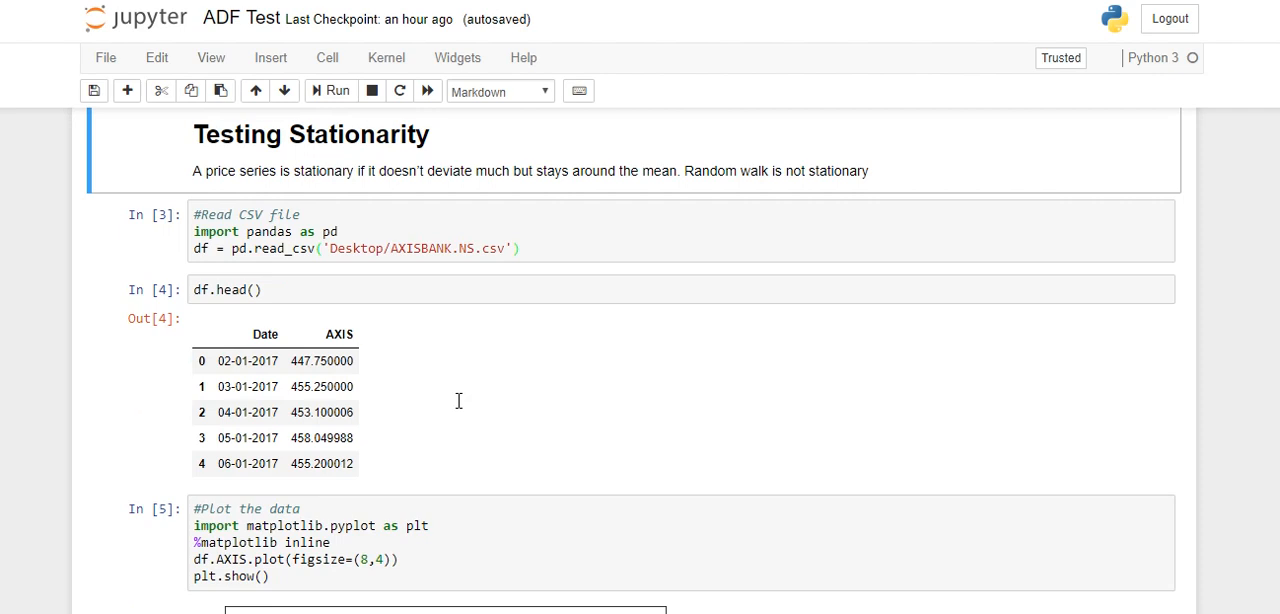
Step: Scroll to the notebook top showing the ADF Test title, read_csv cell and df.head() output
scroll("down", 3)
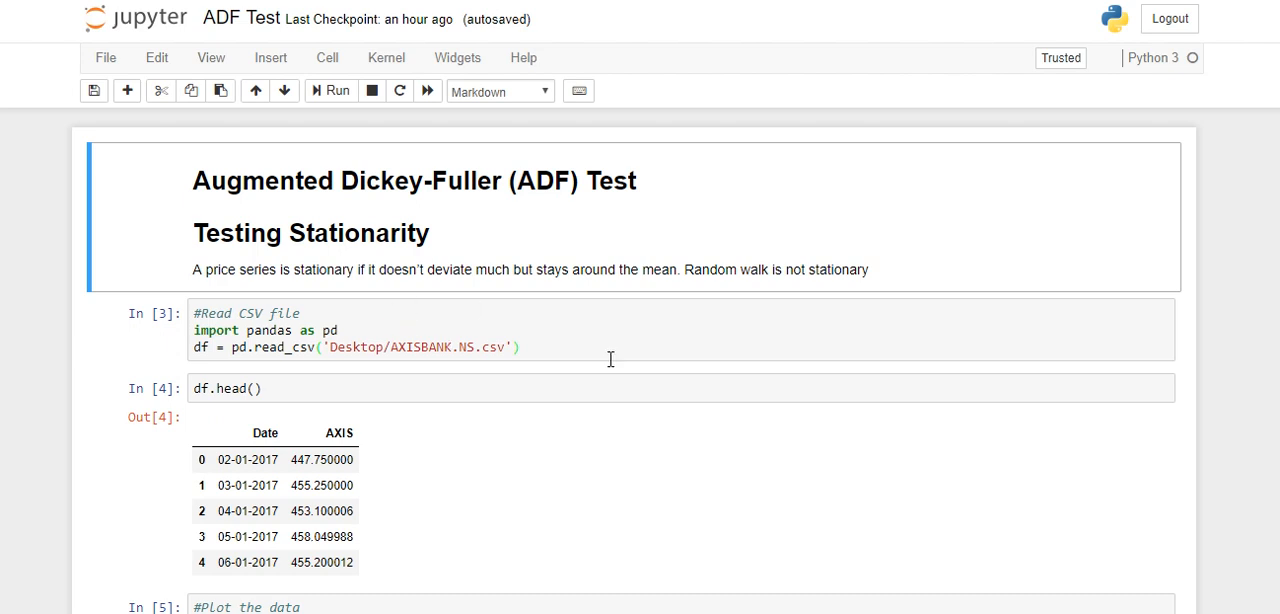
mouse_move(353, 307)
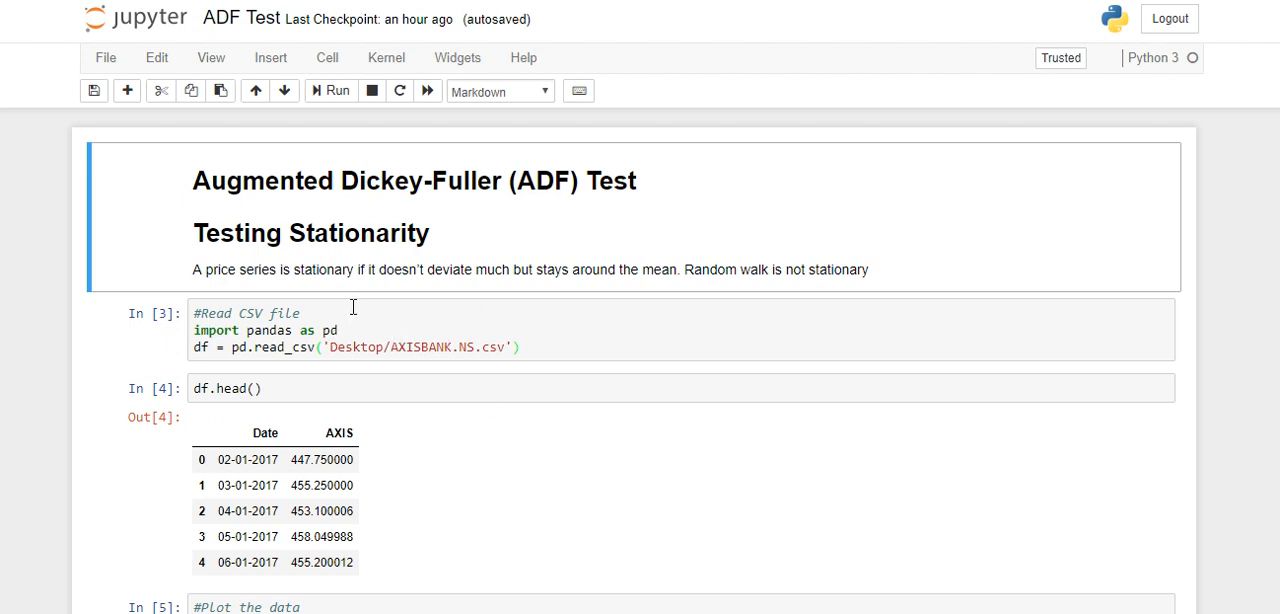
mouse_move(700, 377)
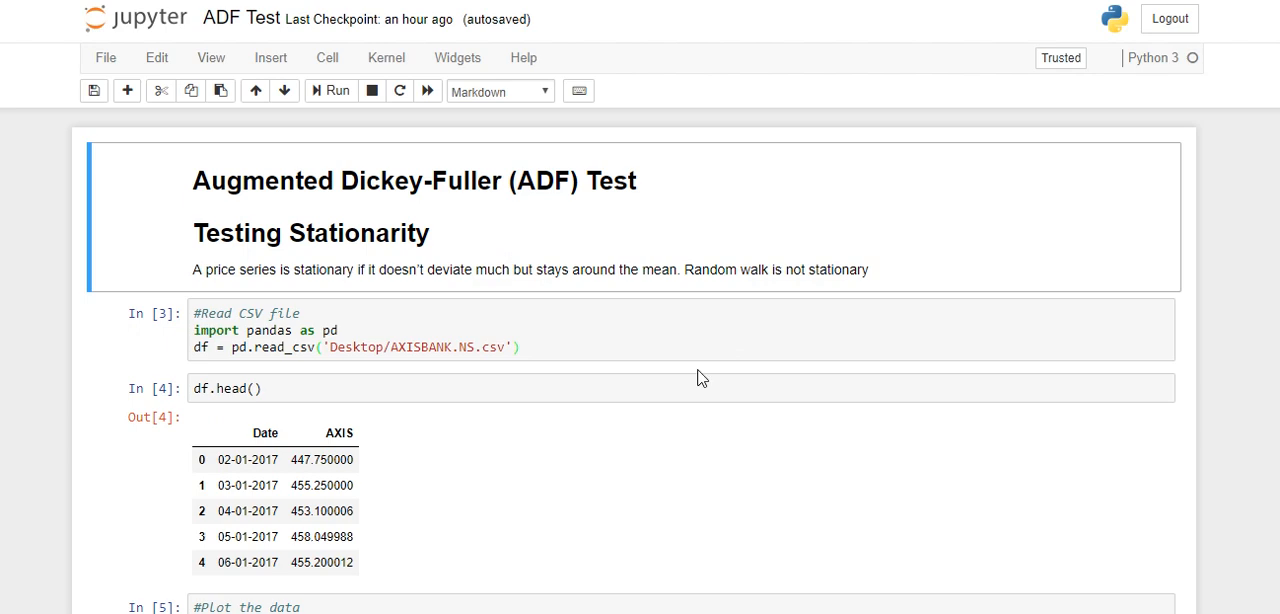
scroll("down", 3)
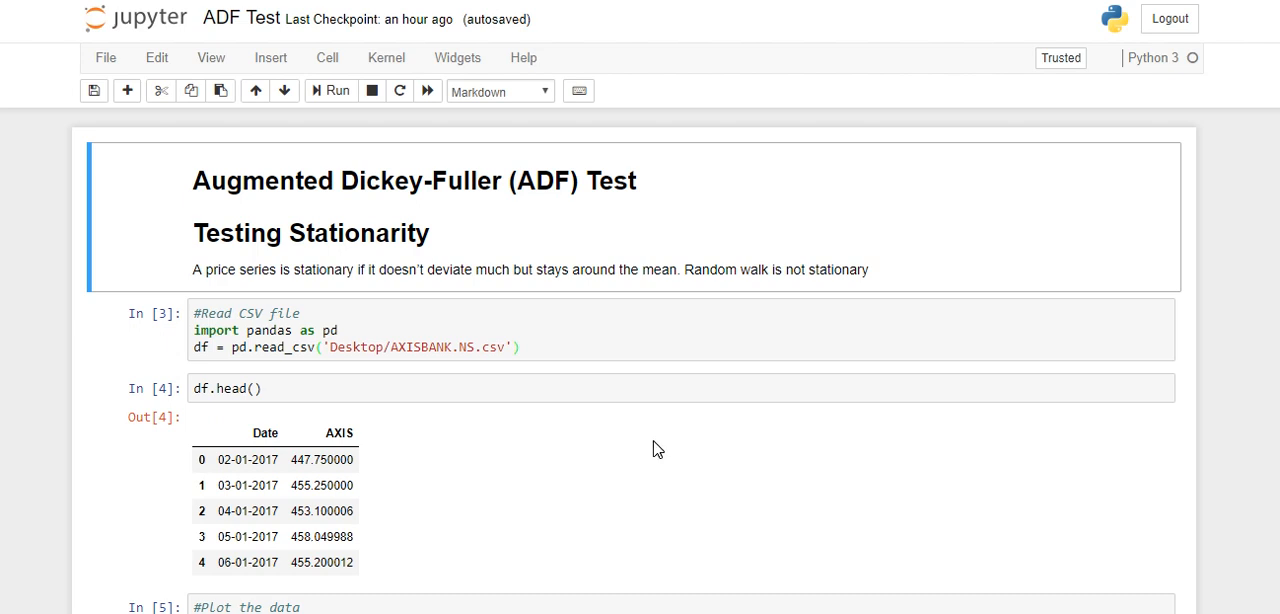
mouse_move(608, 473)
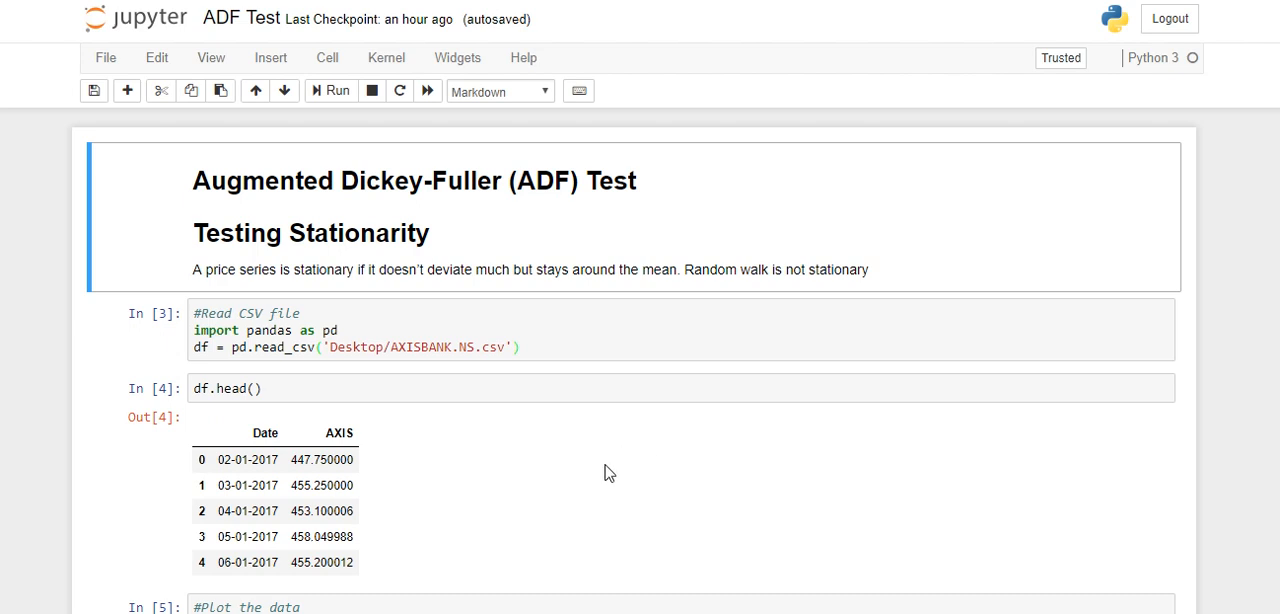